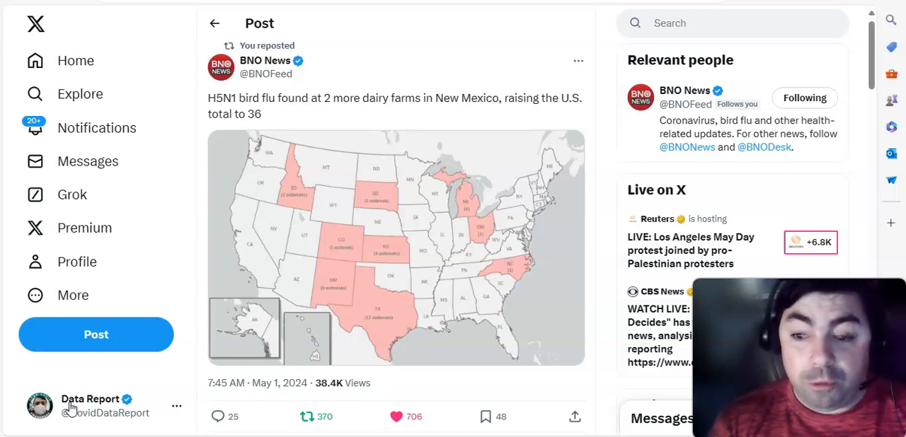
Step: Enlarge and close the bird flu outbreak map, then open the Nextstrain variant frequency chart
left_click(396, 416)
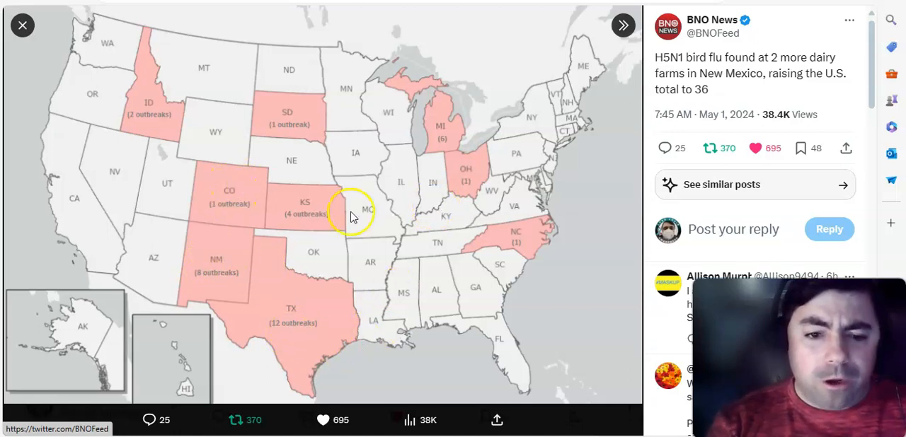
mouse_move(155, 117)
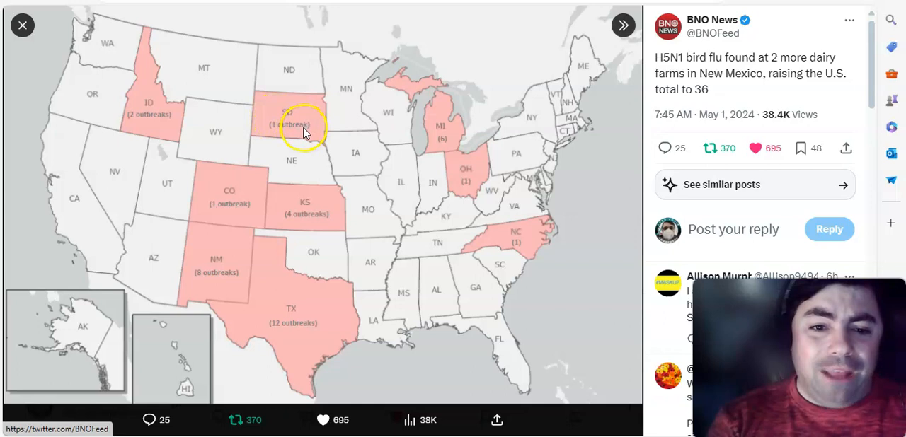
mouse_move(449, 138)
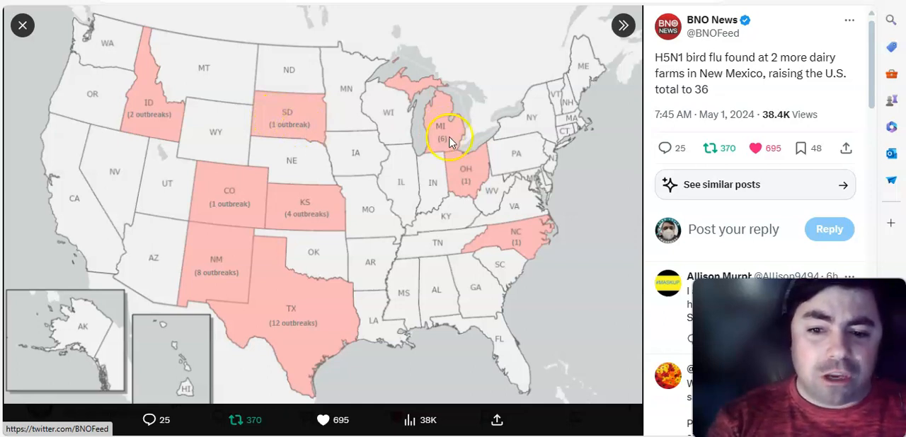
mouse_move(520, 244)
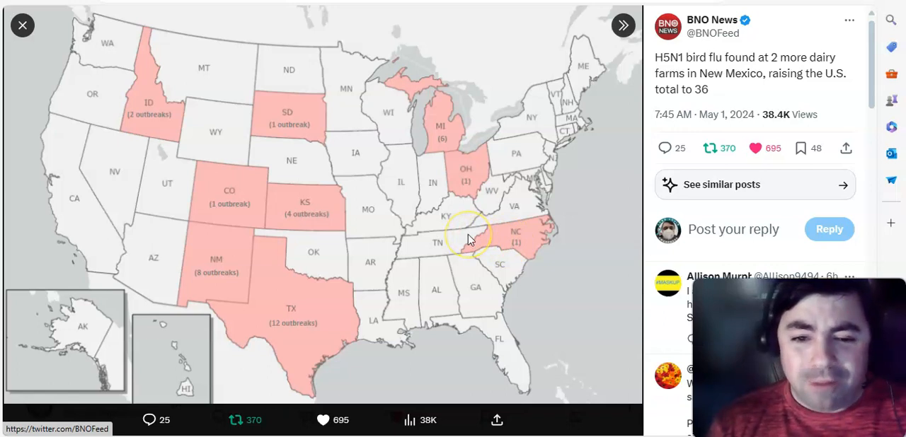
mouse_move(283, 180)
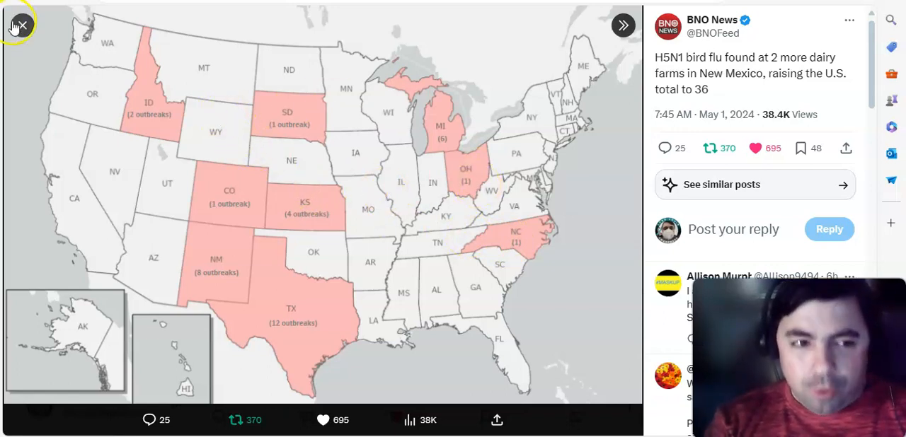
mouse_move(19, 25)
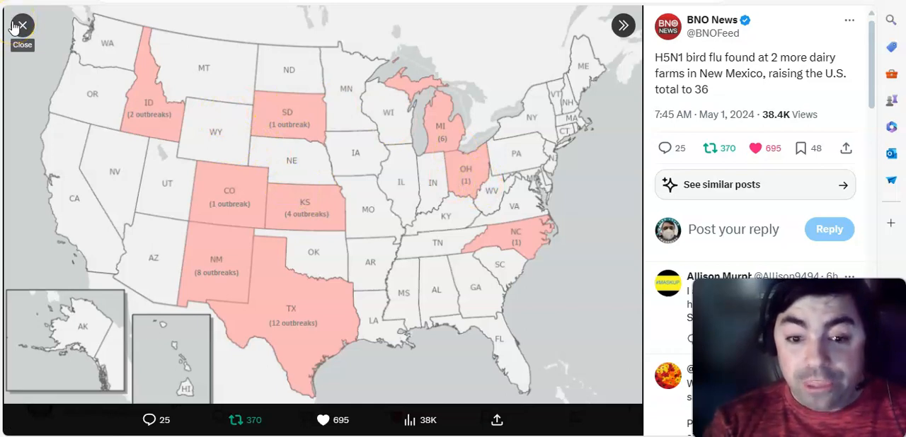
left_click(21, 26)
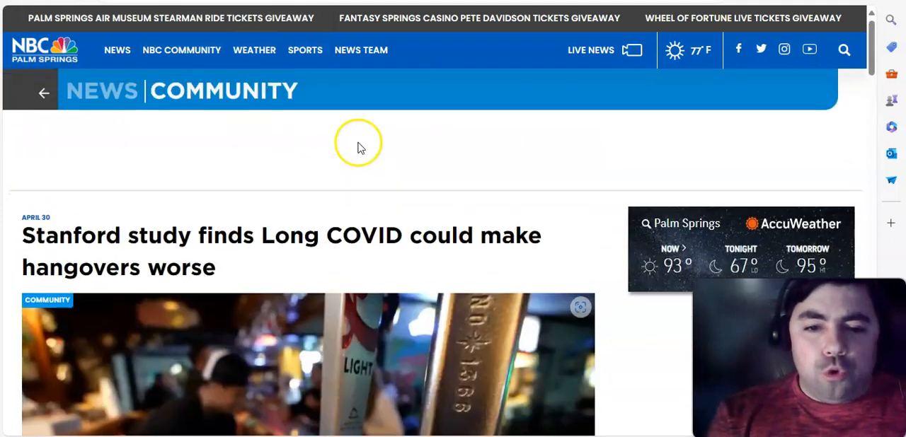
scroll("down", 3)
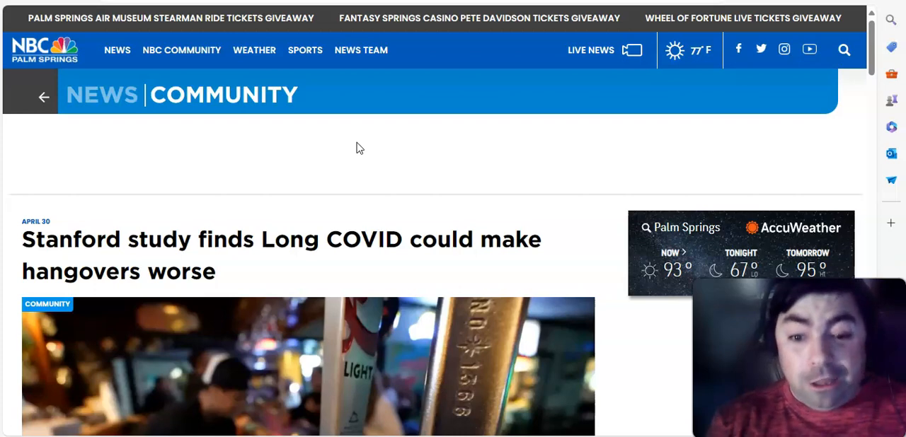
scroll("down", 3)
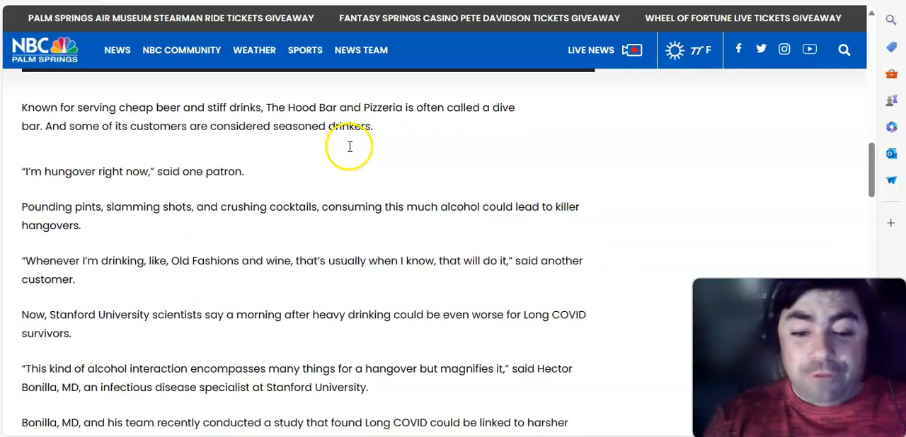
scroll("down", 3)
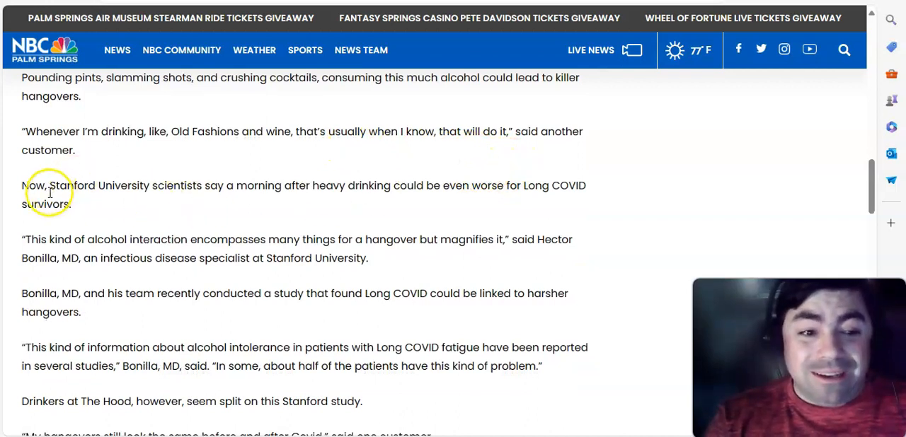
mouse_move(214, 186)
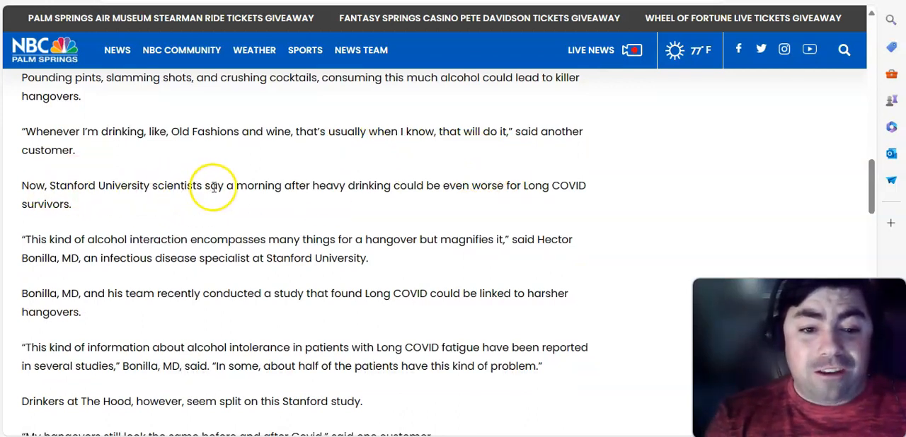
mouse_move(450, 135)
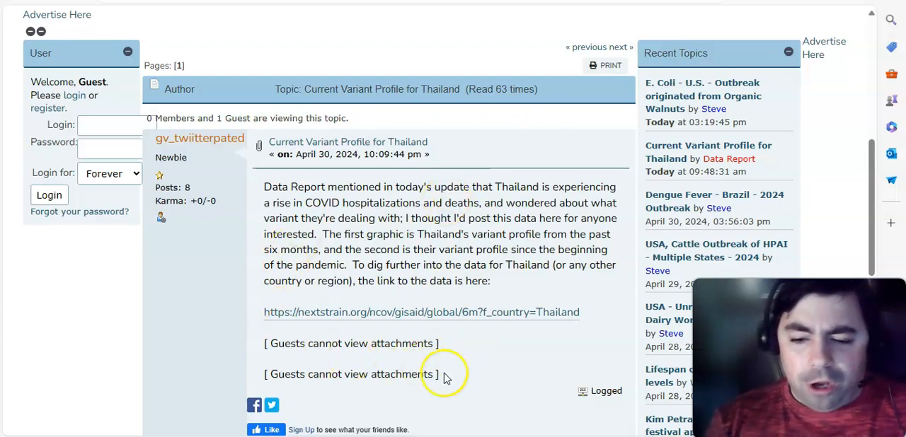
mouse_move(252, 325)
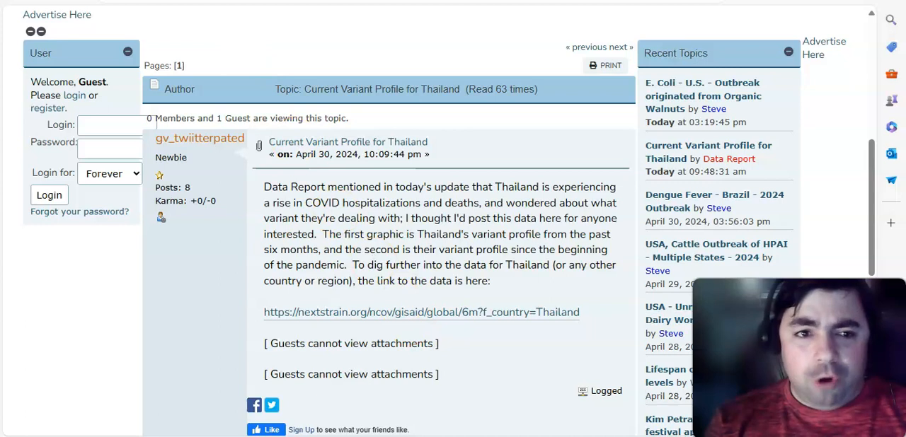
left_click(421, 312)
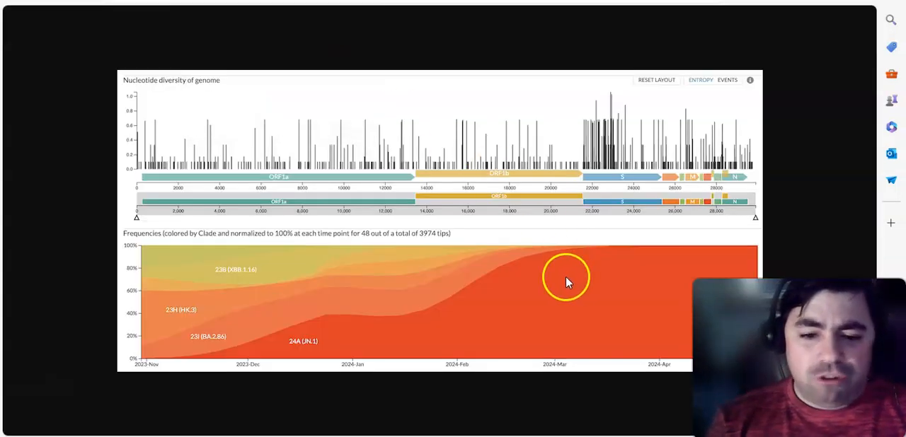
mouse_move(296, 353)
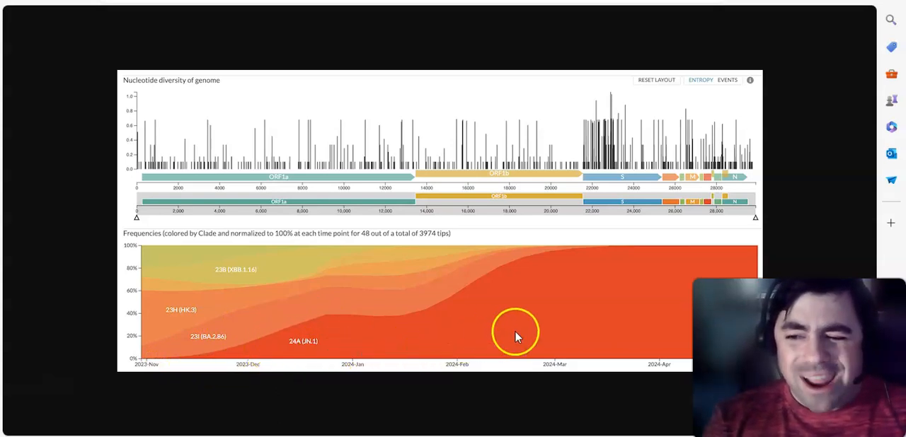
mouse_move(750, 263)
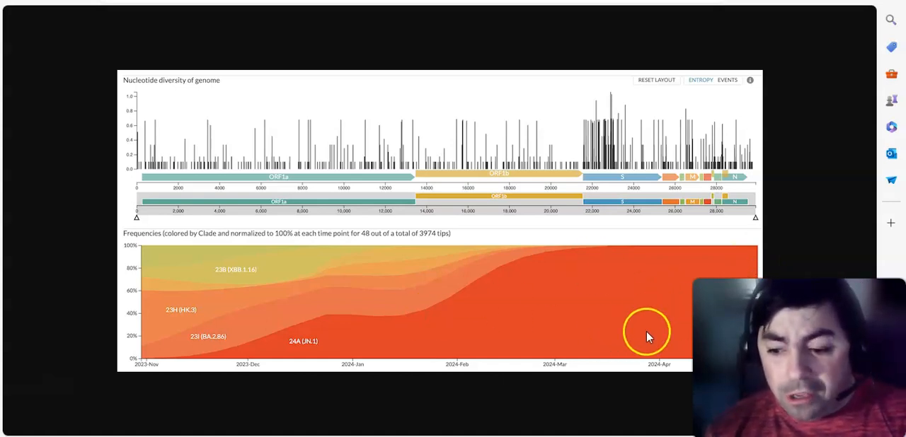
mouse_move(690, 259)
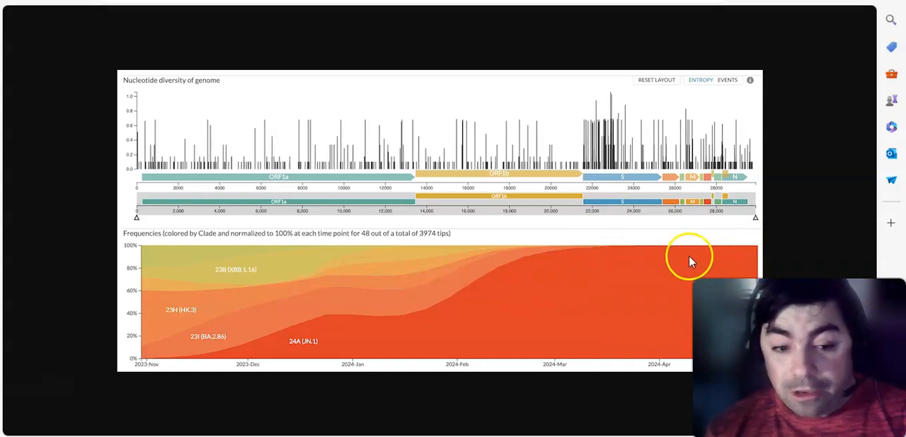
mouse_move(750, 256)
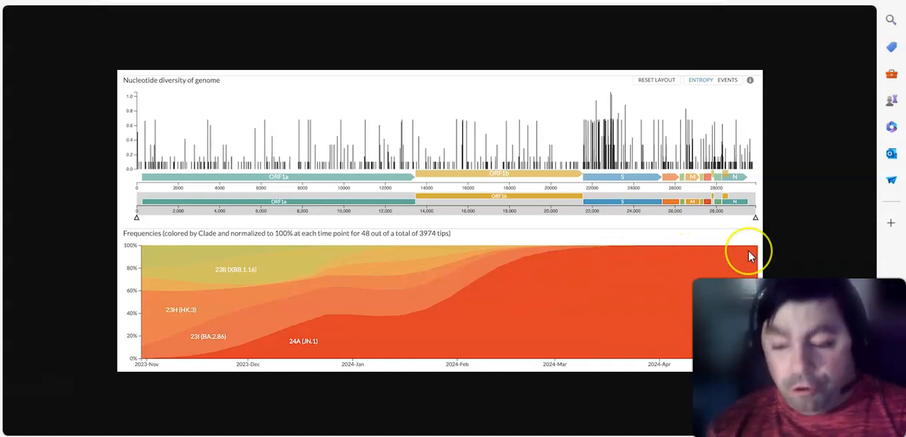
mouse_move(745, 258)
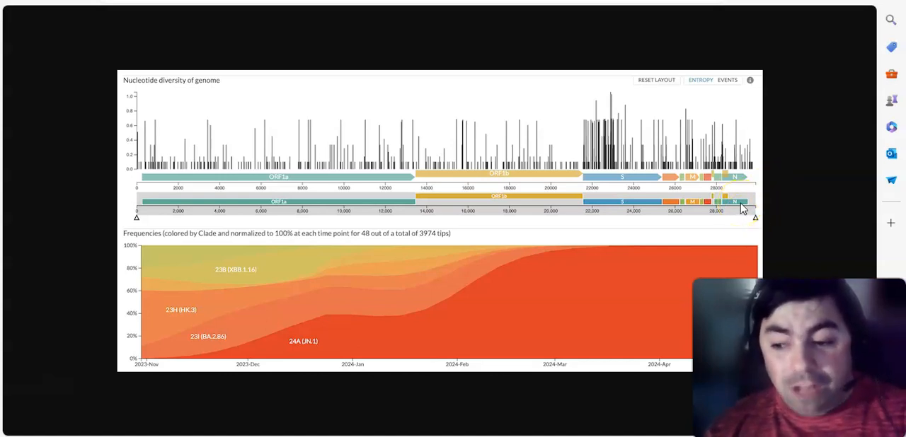
mouse_move(616, 53)
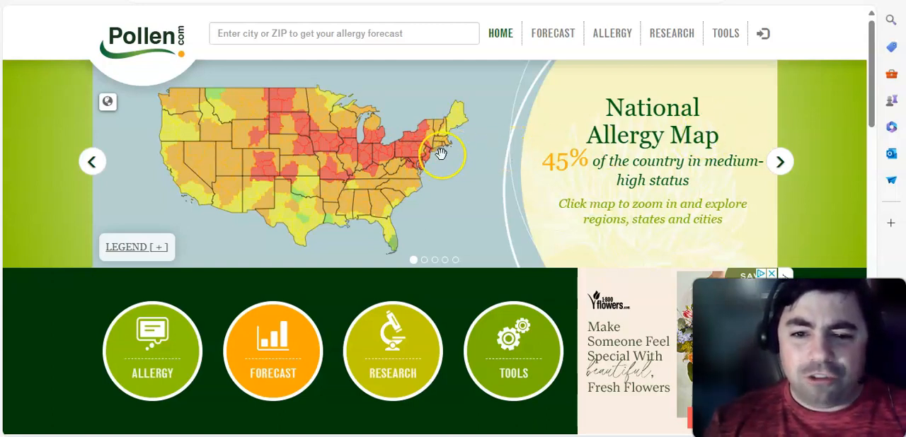
mouse_move(262, 145)
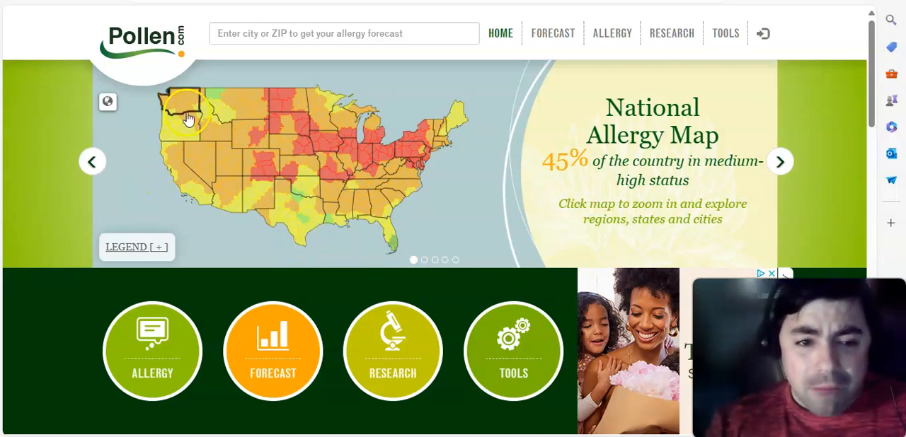
mouse_move(179, 101)
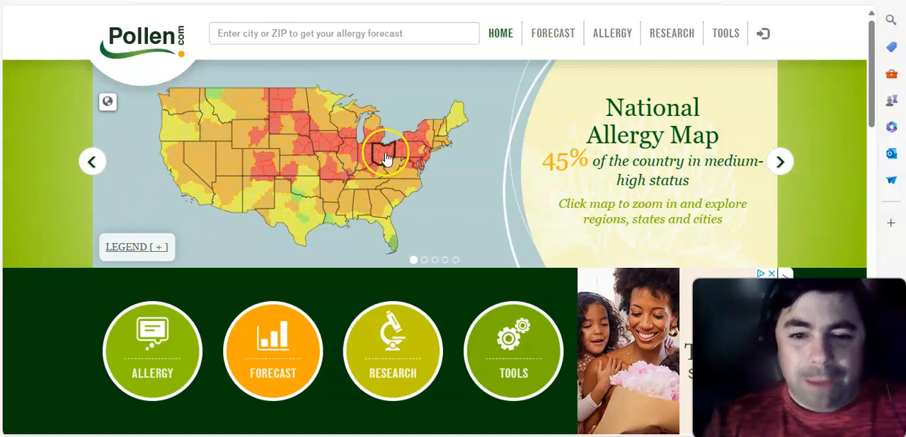
mouse_move(462, 127)
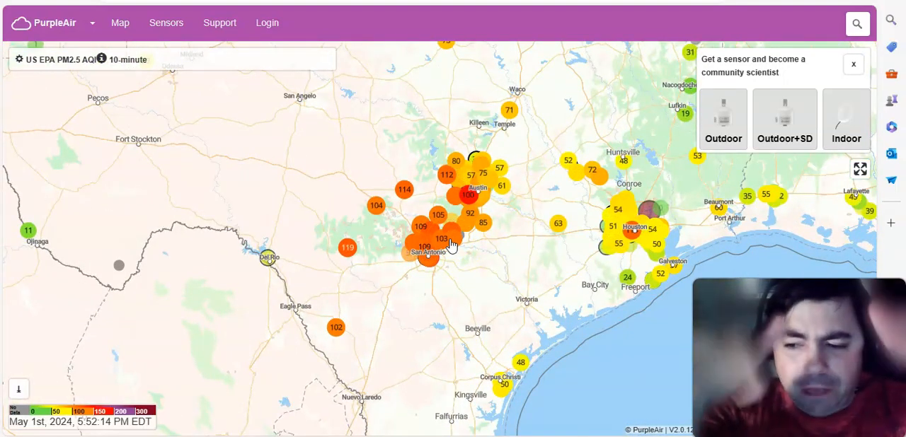
mouse_move(473, 249)
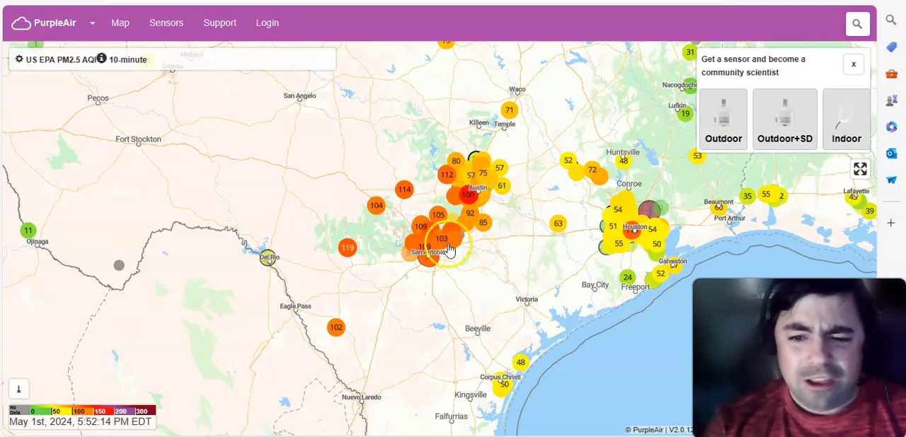
mouse_move(417, 267)
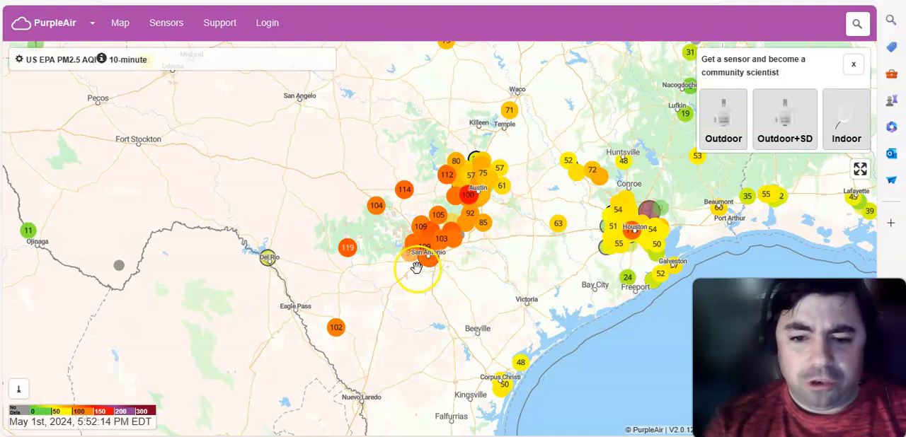
mouse_move(491, 216)
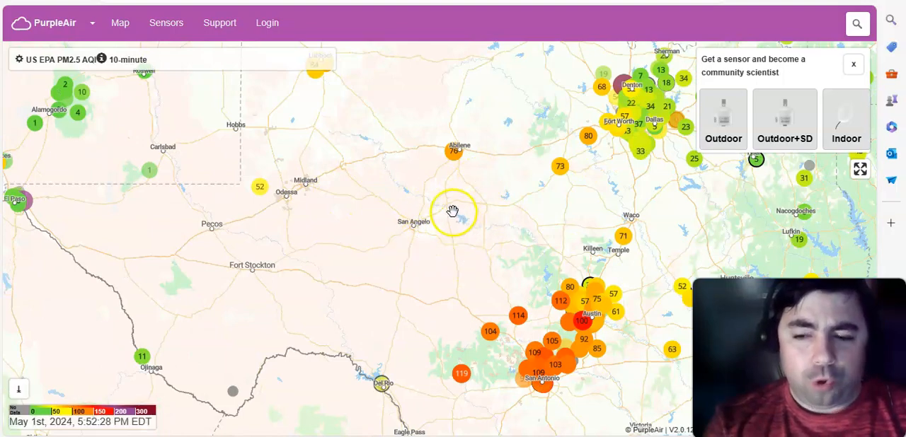
Step: Pan the PurpleAir map northwest from Texas to the western US sensor readings
scroll("down", 3)
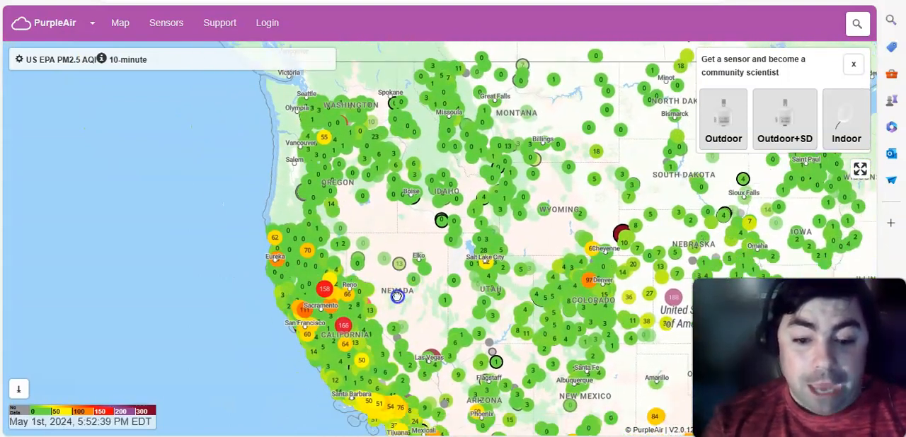
left_click_drag(396, 297, 401, 346)
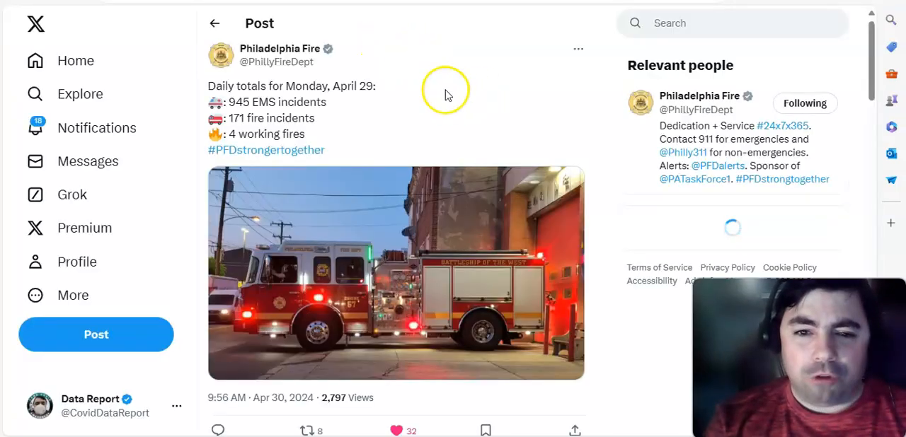
Step: Open the Philadelphia Fire X profile and scroll to its April 30 daily totals post
left_click(279, 48)
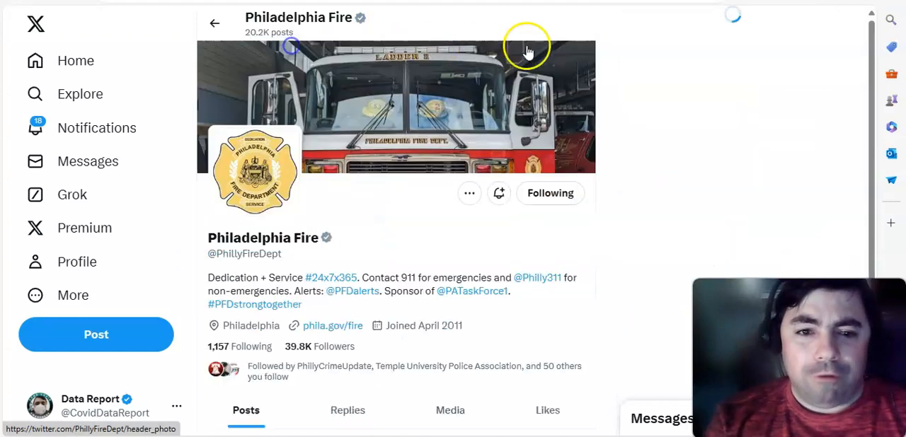
scroll("down", 3)
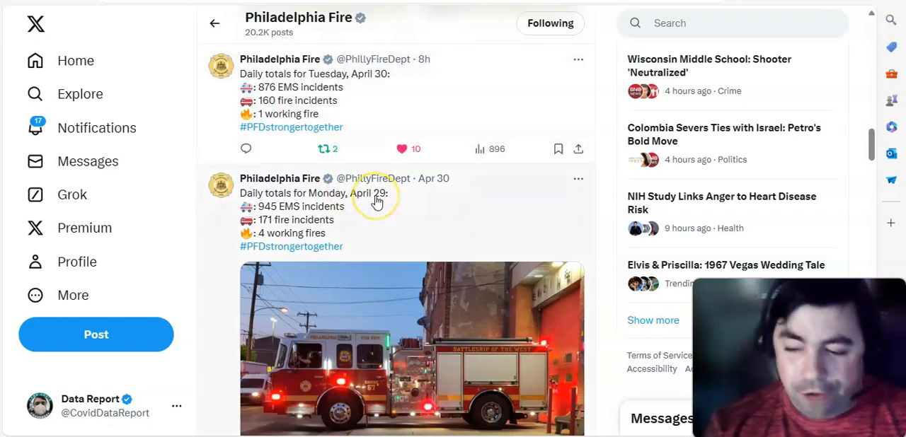
mouse_move(460, 251)
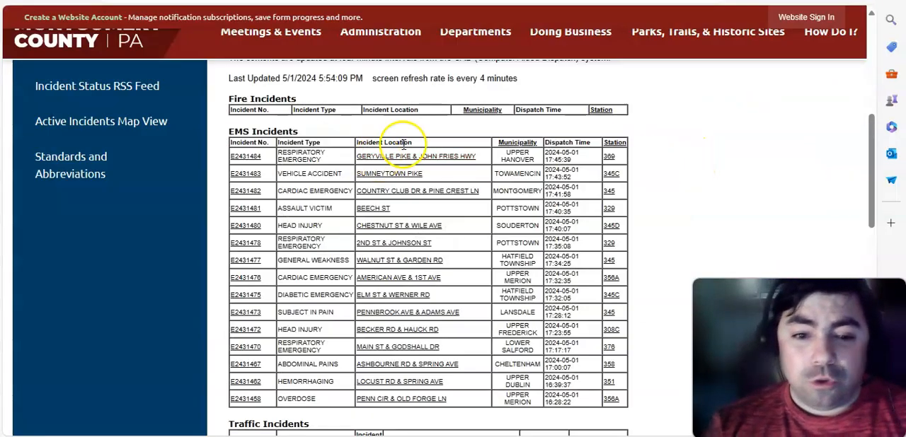
Step: Scroll the Montgomery County incident status page down to the EMS Incidents table
scroll("down", 3)
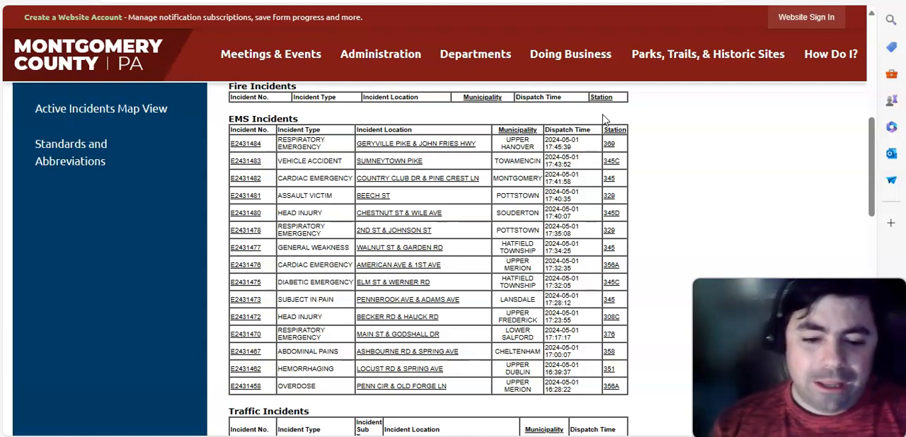
scroll("down", 3)
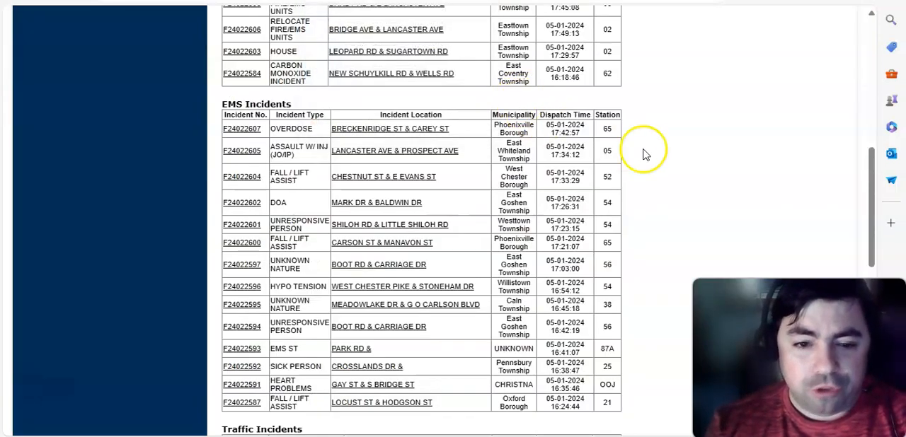
Step: Scroll the Chester County EMS incidents down to the Kennett Square traffic incident
scroll("down", 3)
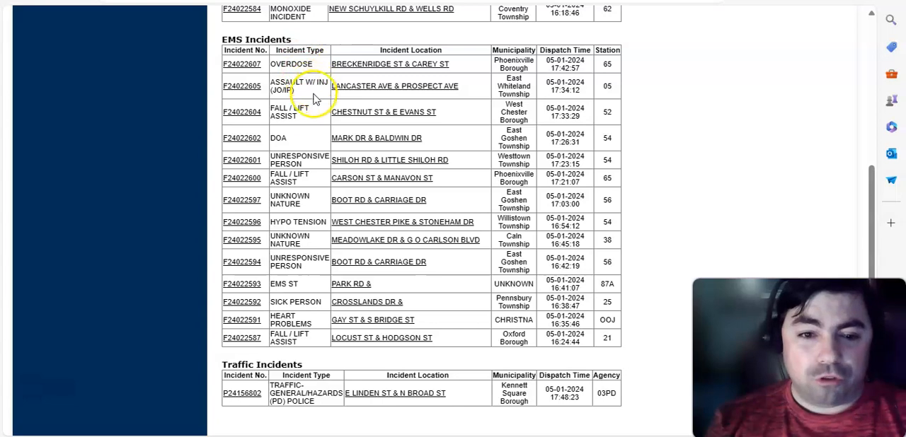
mouse_move(301, 152)
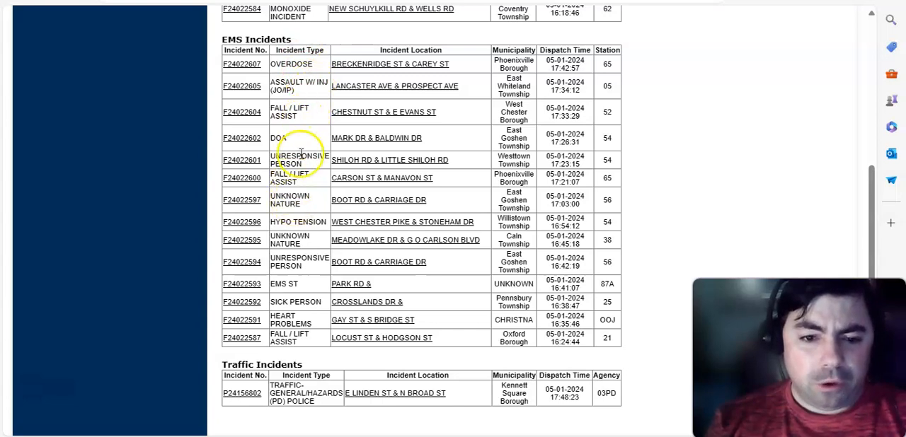
mouse_move(297, 133)
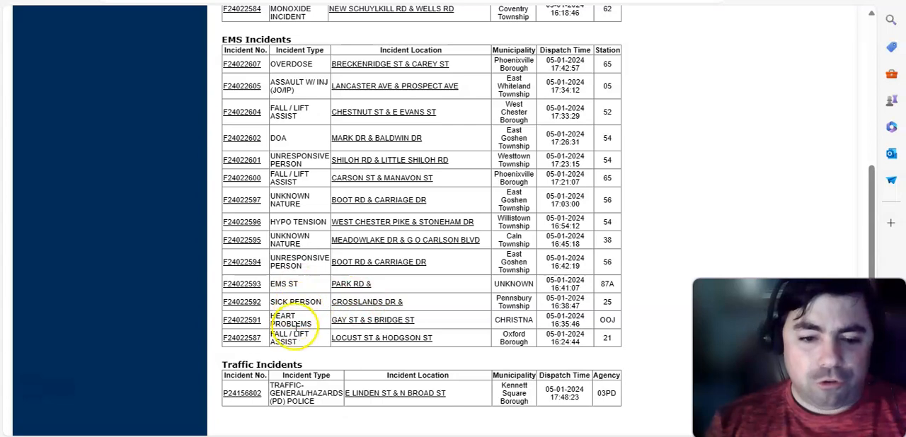
mouse_move(316, 136)
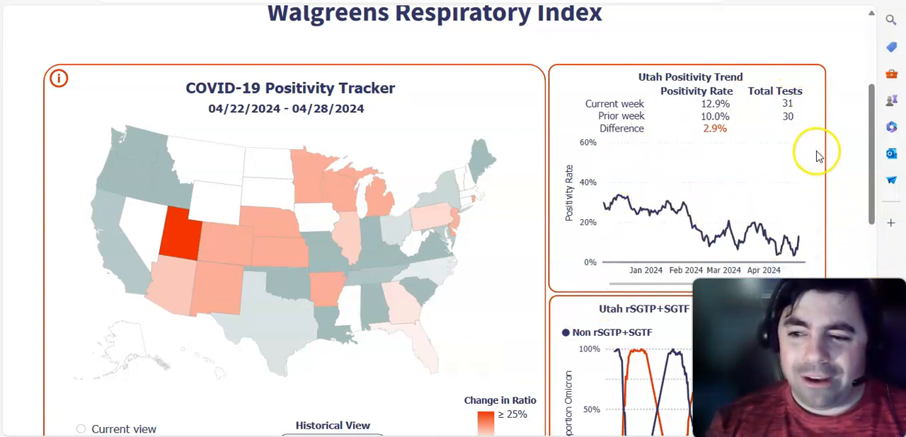
mouse_move(290, 258)
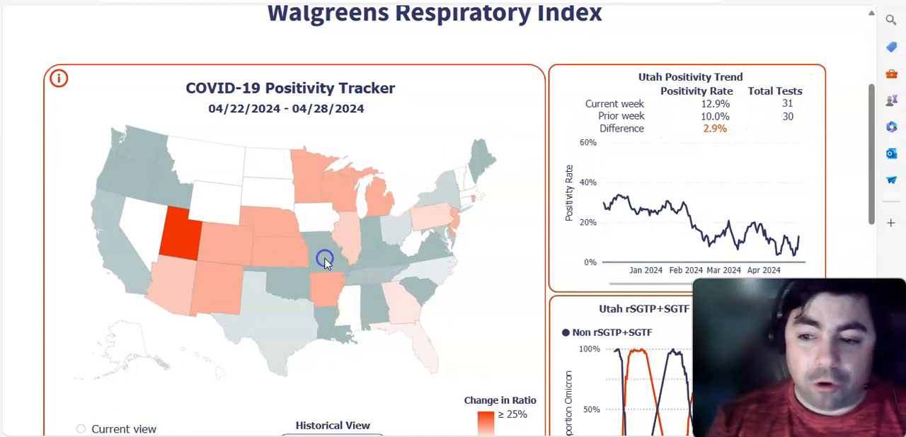
mouse_move(316, 254)
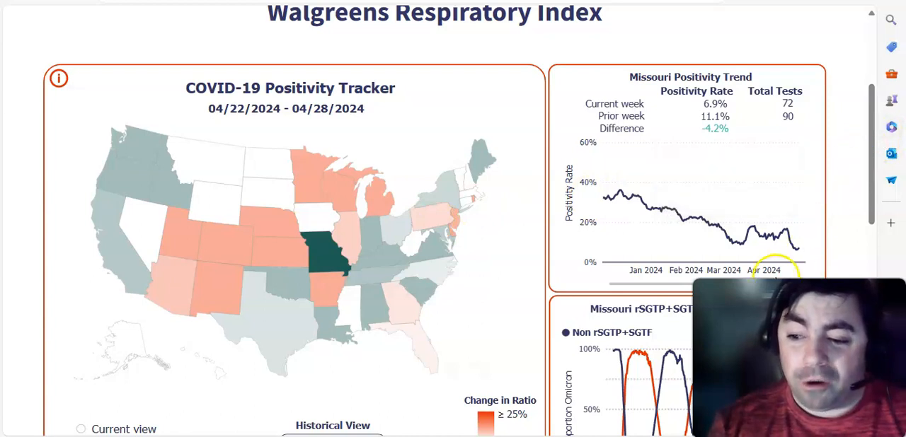
mouse_move(524, 272)
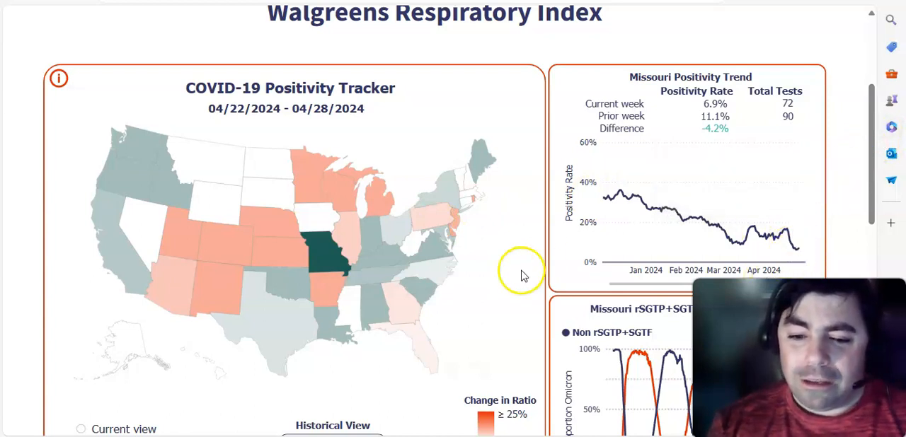
mouse_move(425, 269)
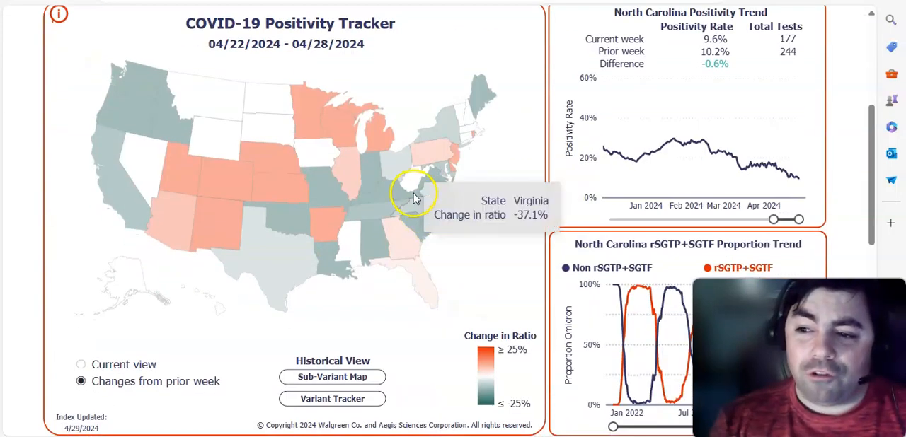
mouse_move(403, 191)
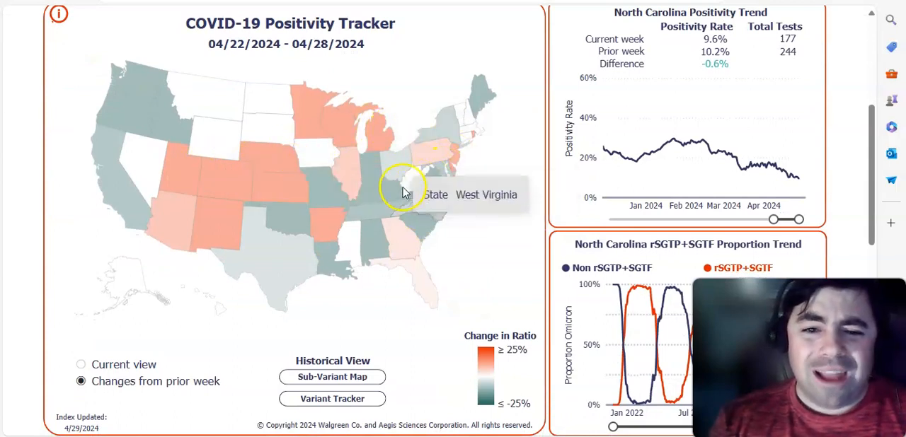
mouse_move(380, 131)
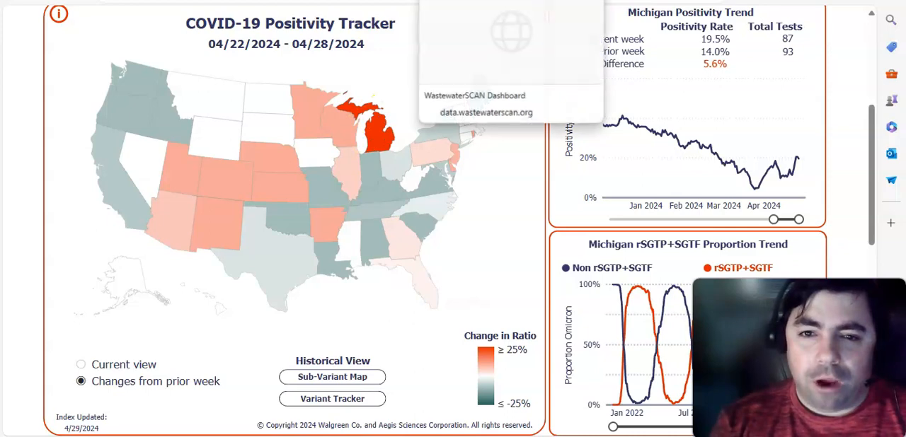
Step: Switch to the WastewaterSCAN Dashboard showing the New York and Newark, NJ sewer sites
left_click(474, 96)
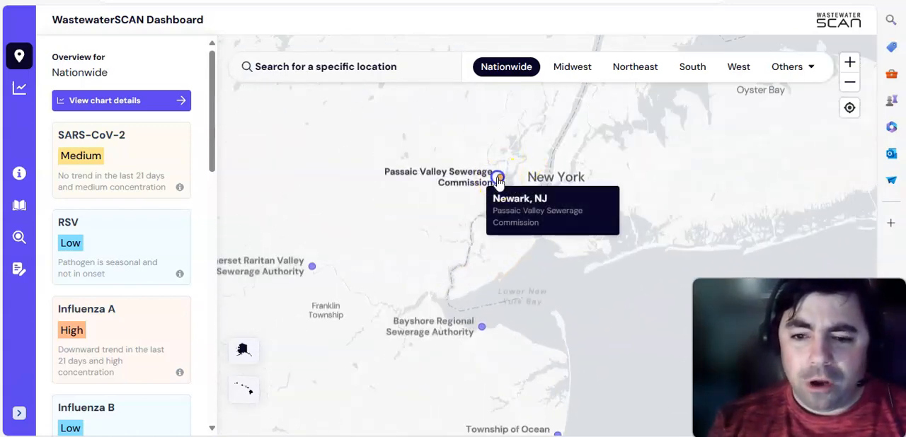
Step: Open the Newark, NJ wastewater overview and scroll through its charts
left_click(498, 177)
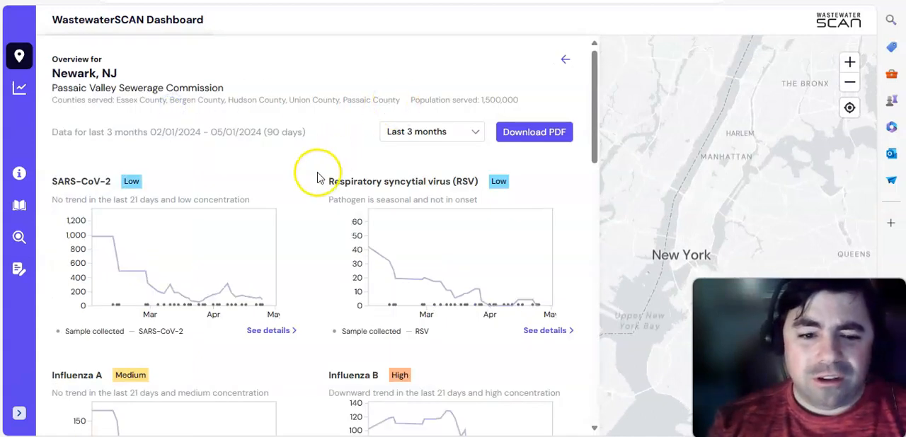
mouse_move(279, 133)
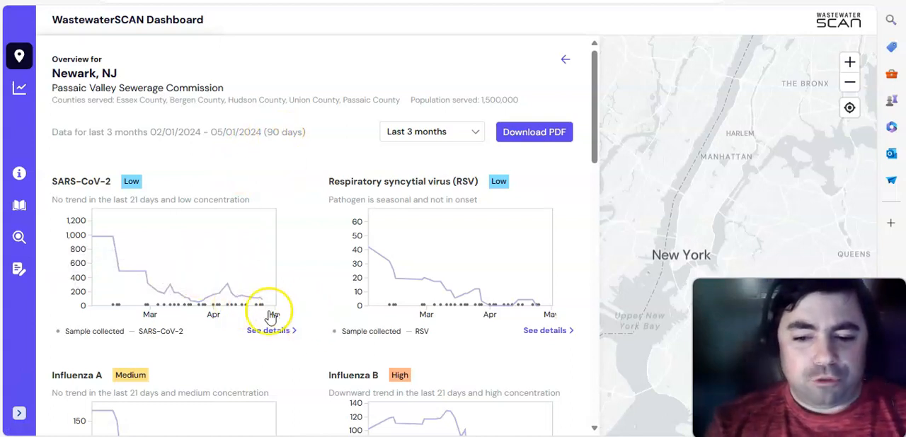
scroll("down", 3)
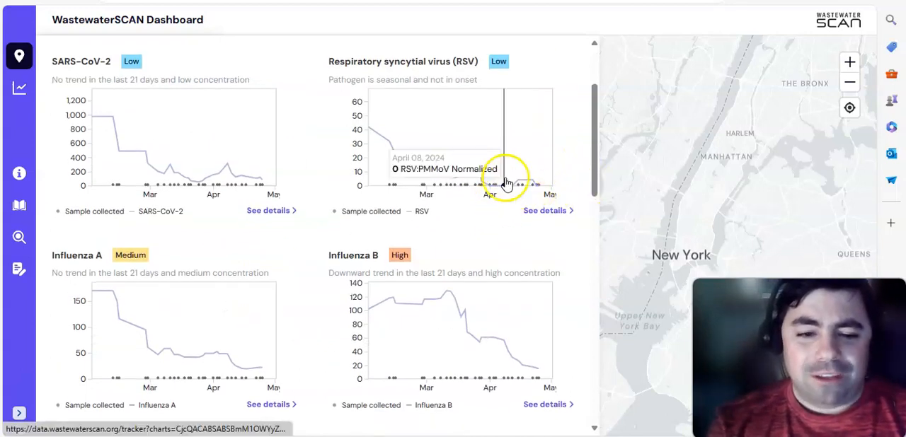
scroll("down", 3)
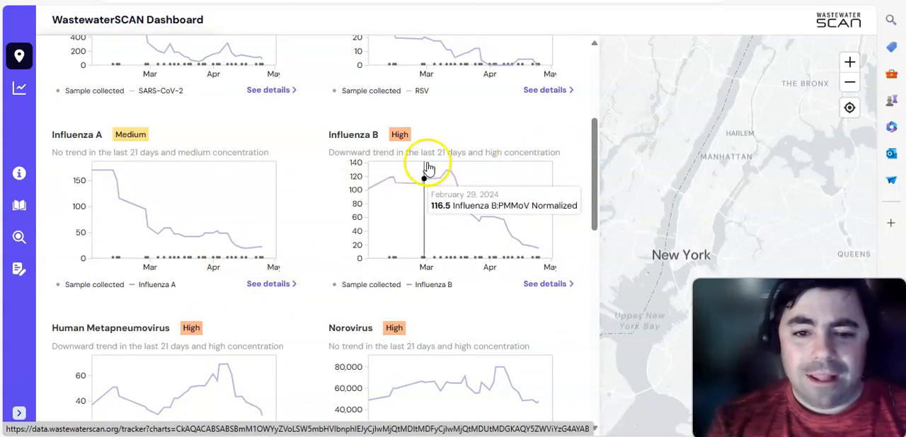
mouse_move(398, 133)
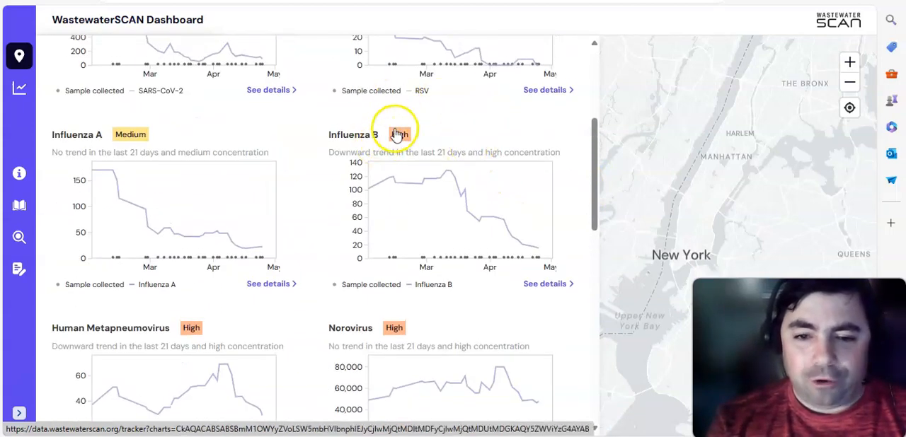
scroll("down", 3)
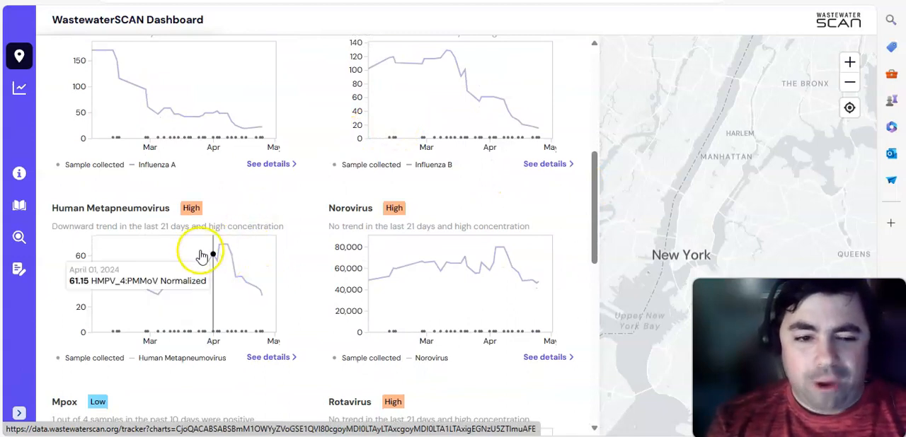
scroll("down", 3)
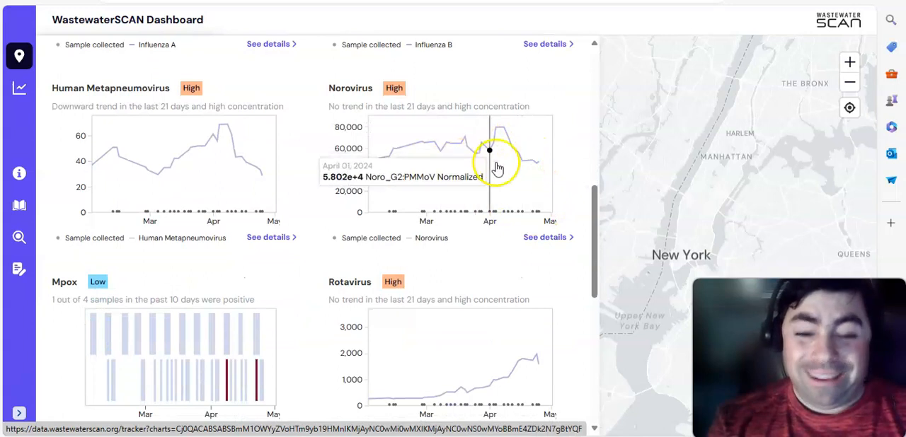
scroll("down", 3)
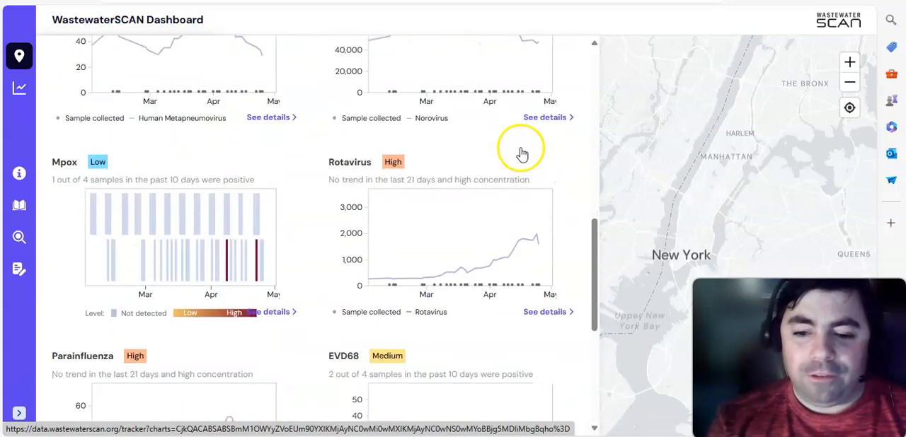
scroll("down", 3)
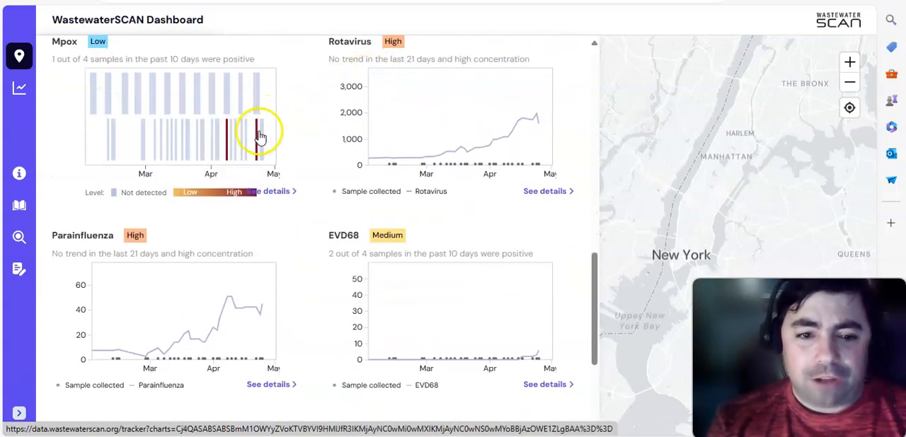
scroll("down", 3)
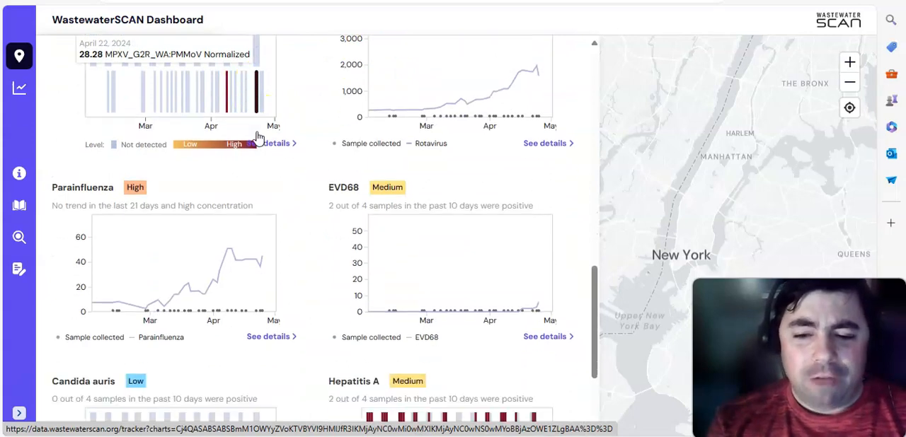
Step: Pan the map to North Carolina and open the Winston-Salem Archie Elledge WWTP site
scroll("down", 3)
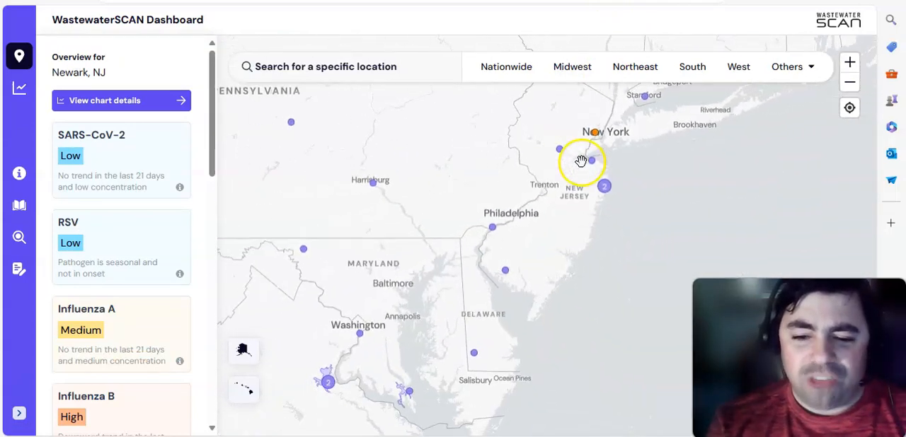
left_click_drag(580, 162, 507, 246)
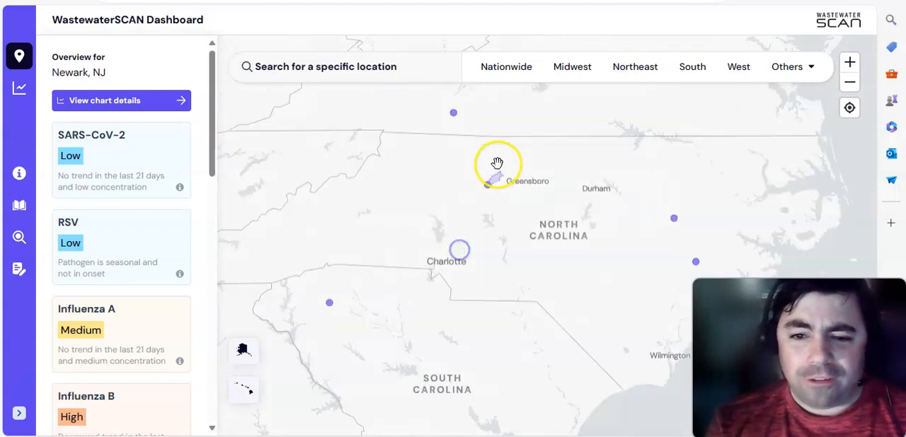
left_click(460, 250)
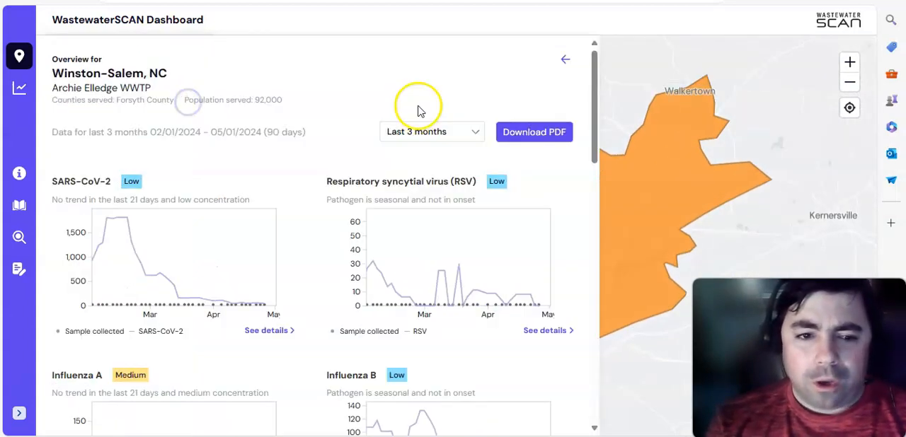
mouse_move(414, 108)
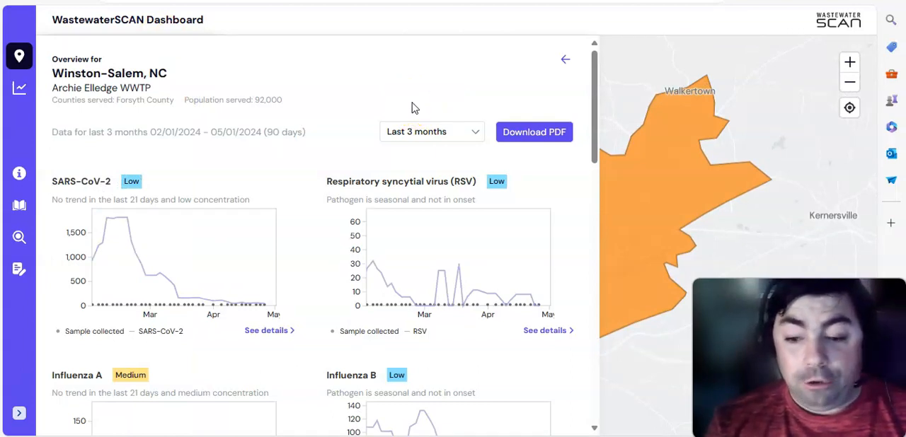
mouse_move(220, 250)
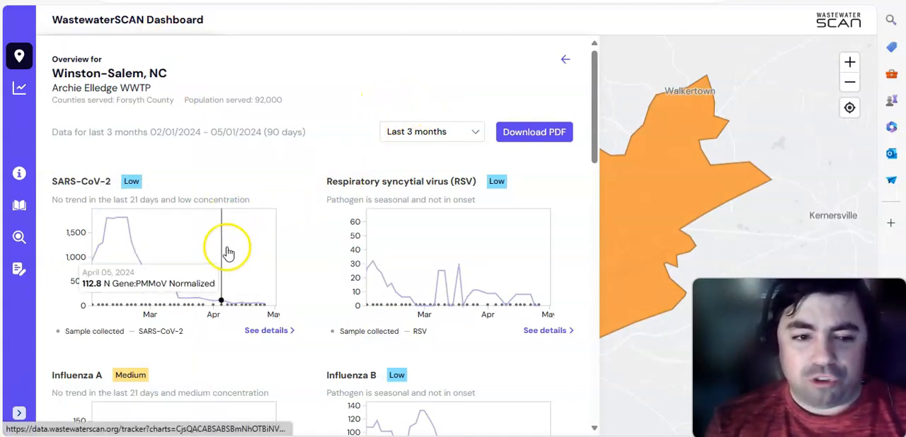
scroll("down", 3)
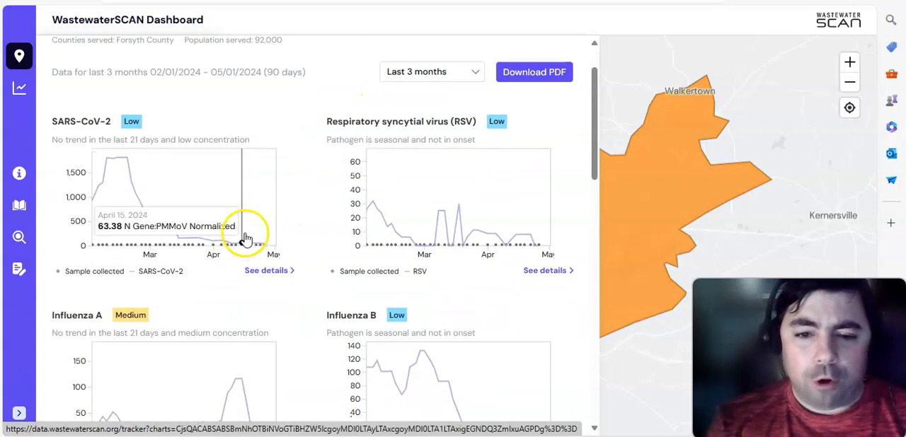
scroll("down", 3)
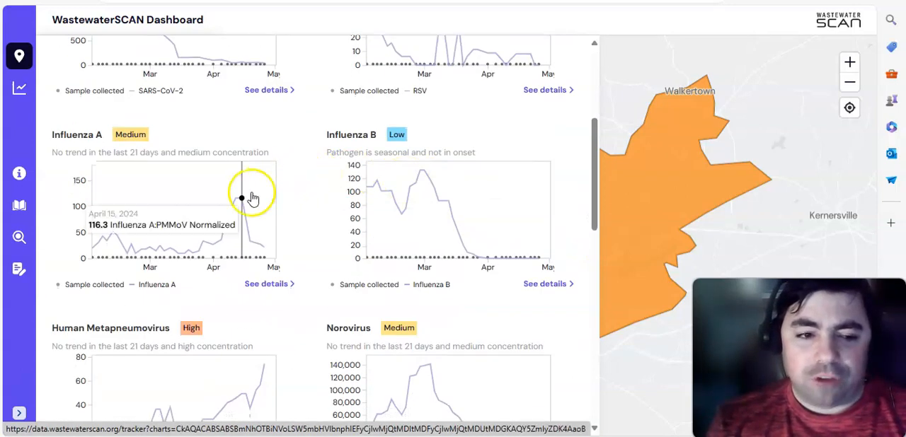
mouse_move(253, 239)
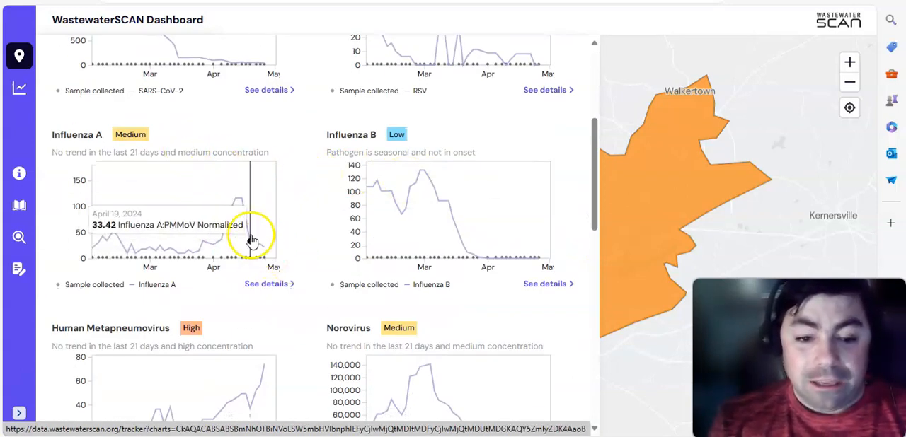
scroll("down", 3)
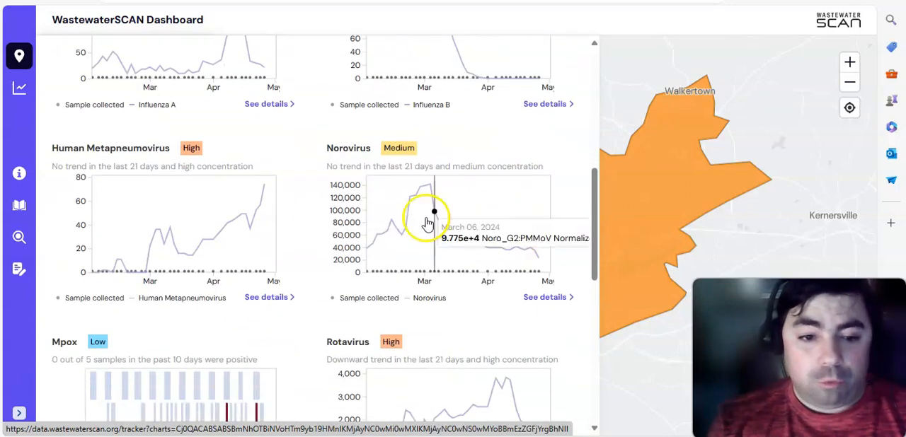
mouse_move(256, 210)
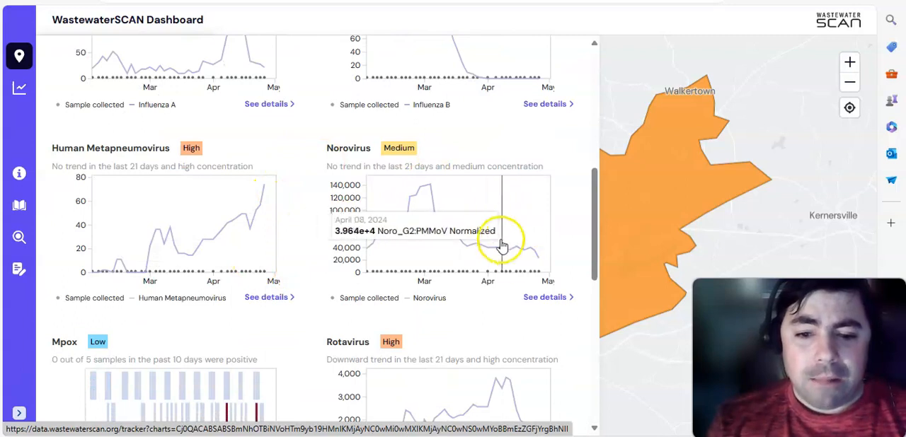
scroll("down", 3)
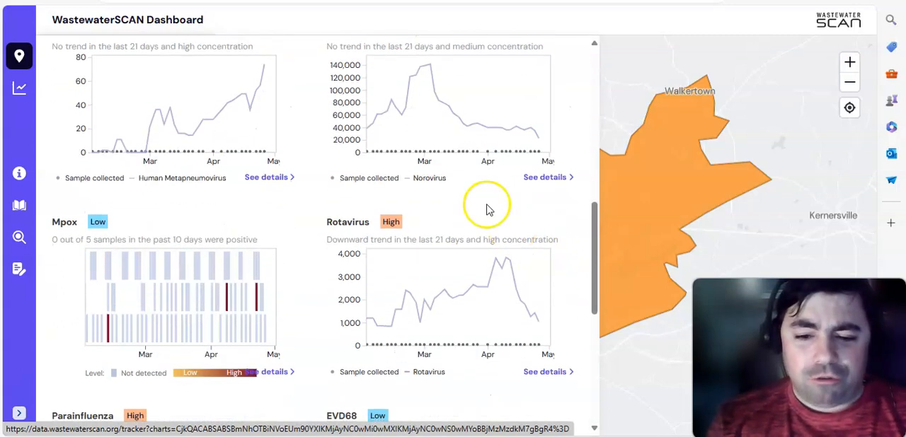
scroll("down", 3)
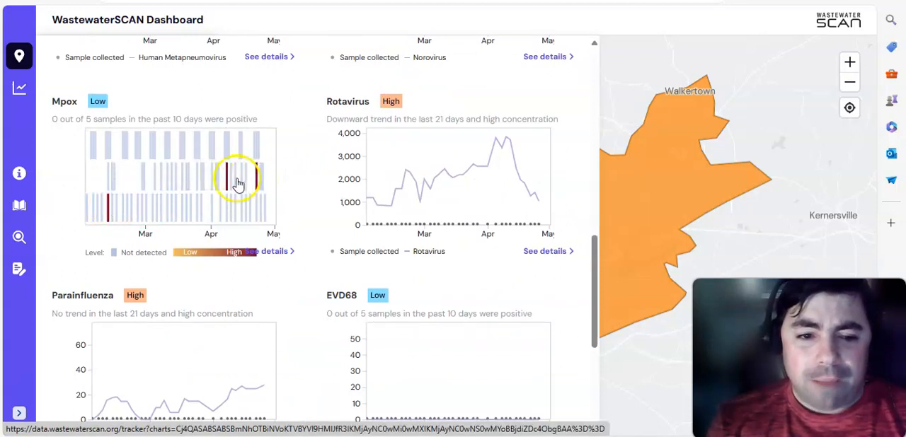
mouse_move(227, 176)
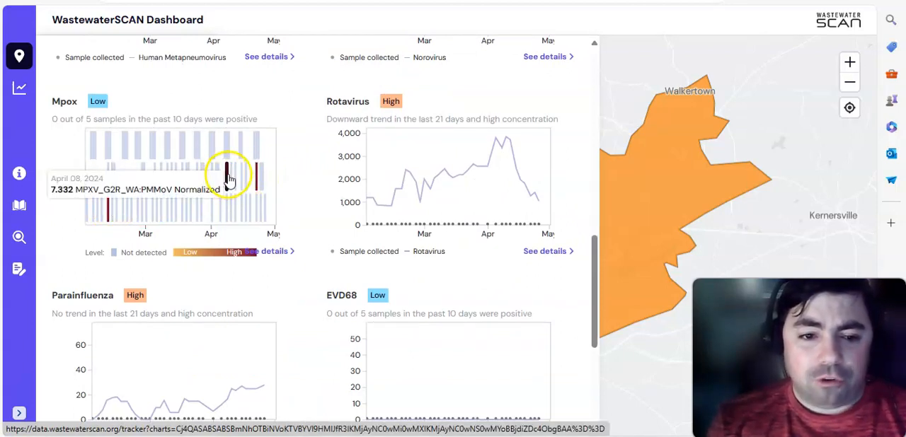
scroll("down", 3)
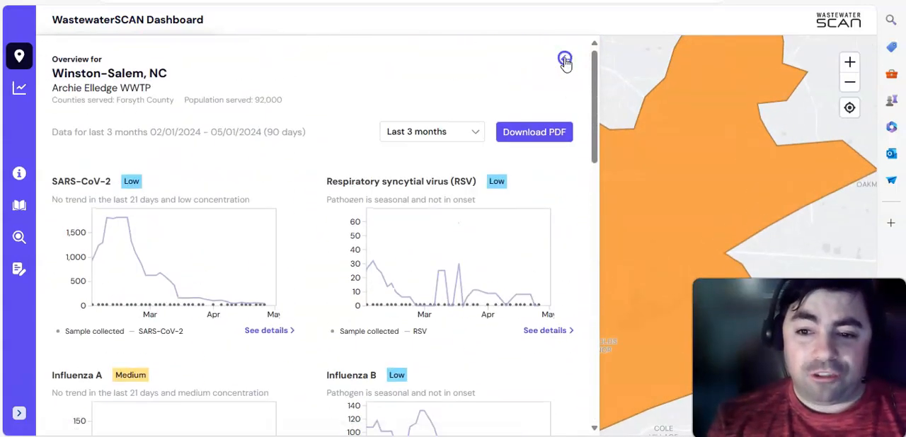
Step: Return to the map, pan west to Nevada, and open the Las Vegas Flamingo site
left_click(565, 60)
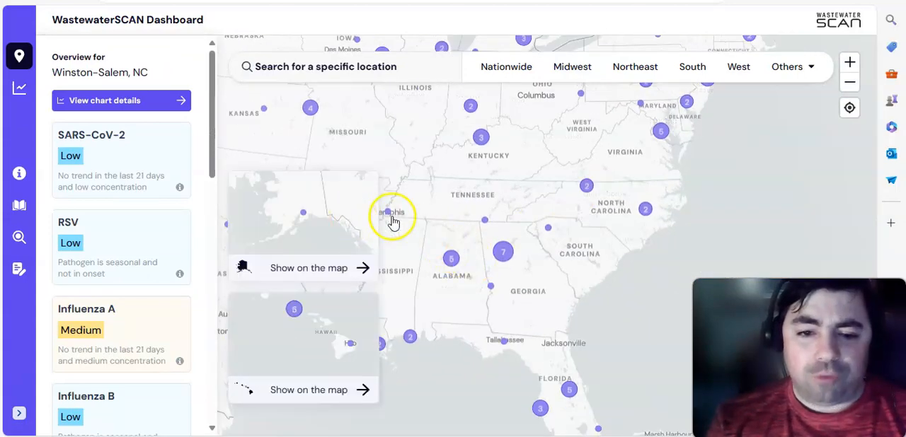
left_click_drag(393, 216, 722, 216)
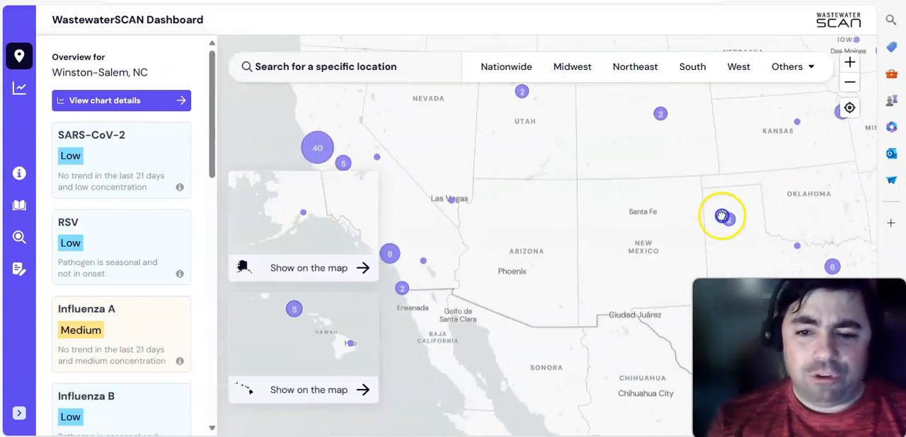
left_click_drag(722, 216, 558, 207)
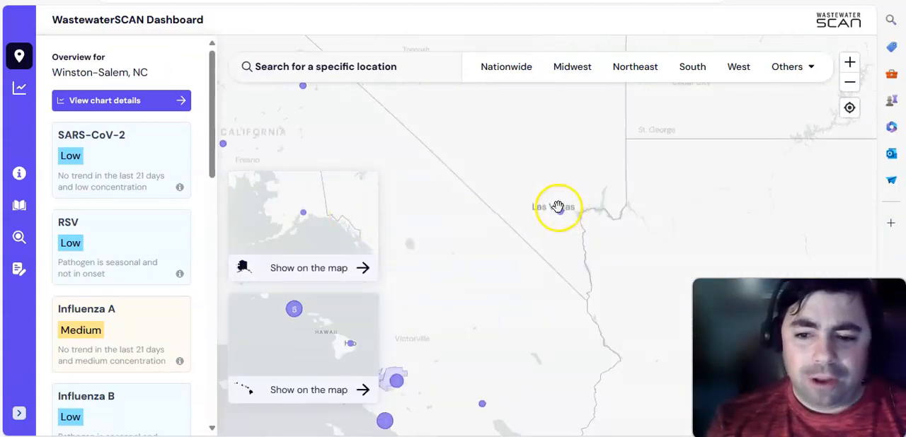
left_click(558, 206)
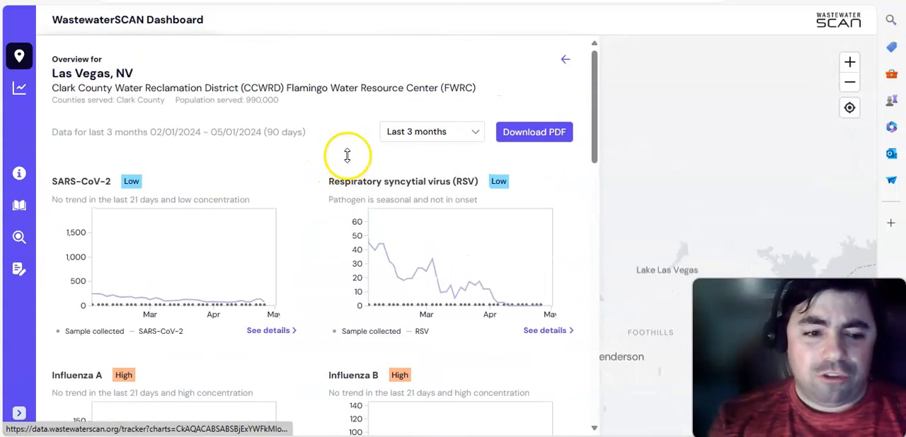
Step: Scroll the Las Vegas charts down to Candida auris and Hepatitis A, then back up
scroll("down", 3)
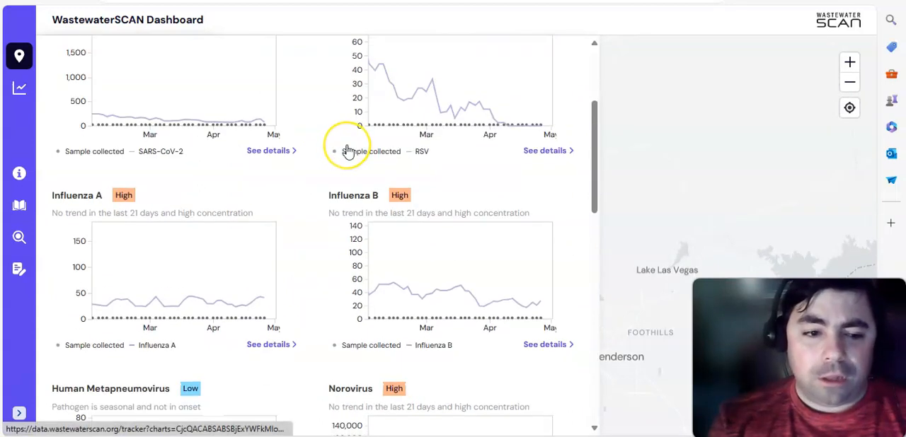
scroll("down", 3)
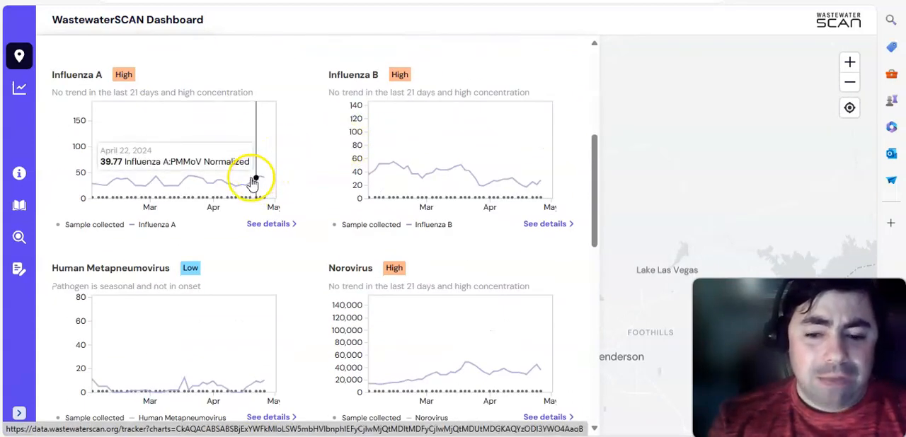
scroll("down", 3)
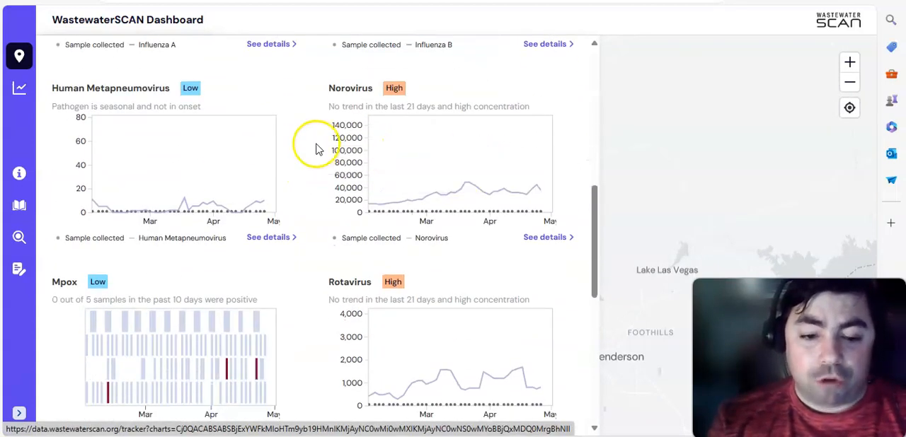
mouse_move(542, 192)
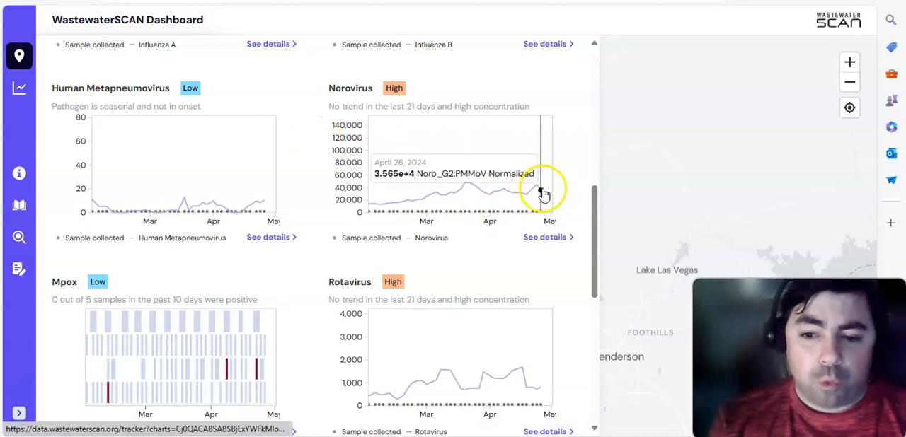
scroll("down", 3)
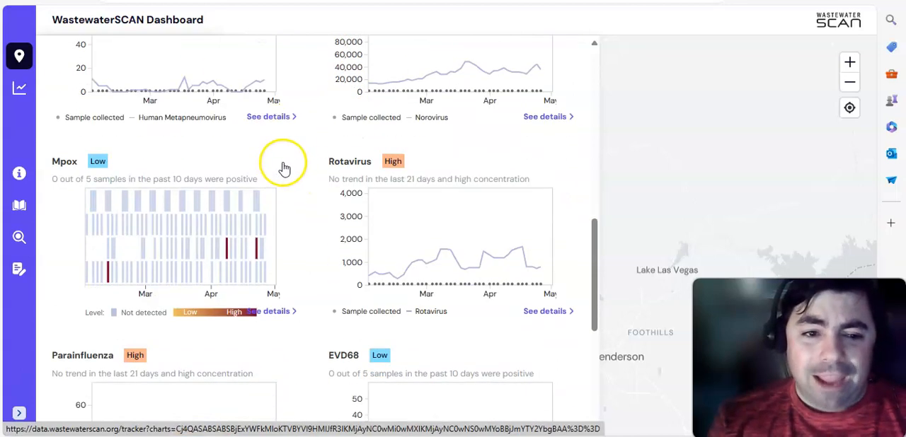
scroll("down", 3)
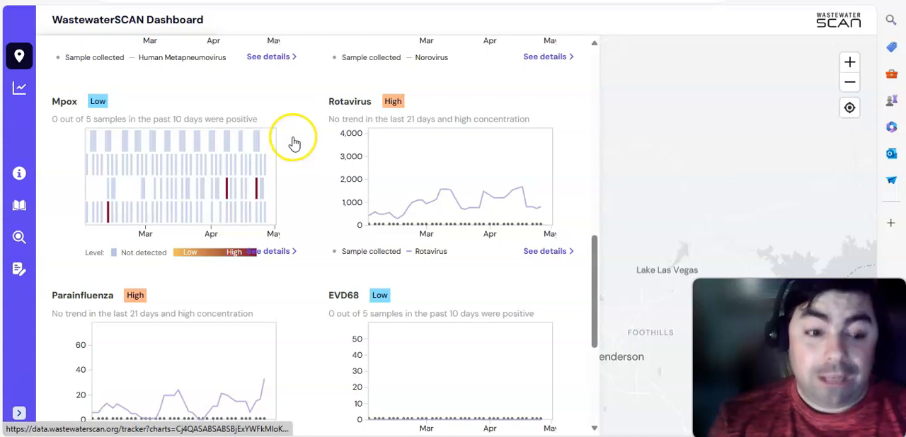
scroll("down", 3)
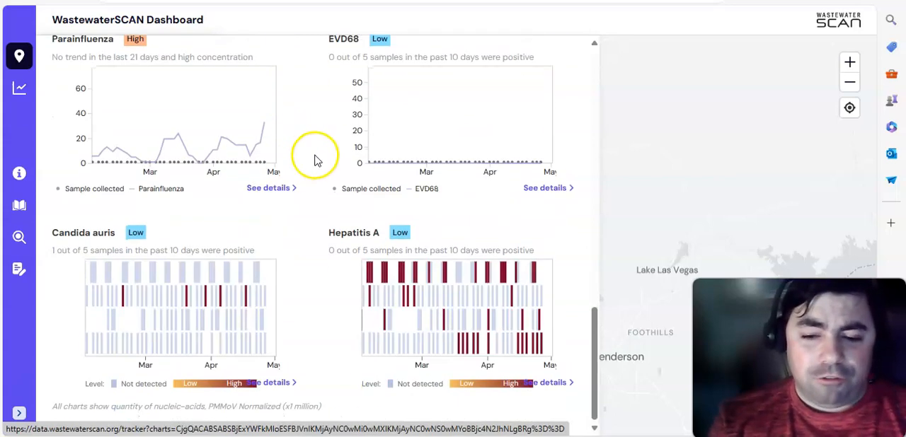
scroll("up", 3)
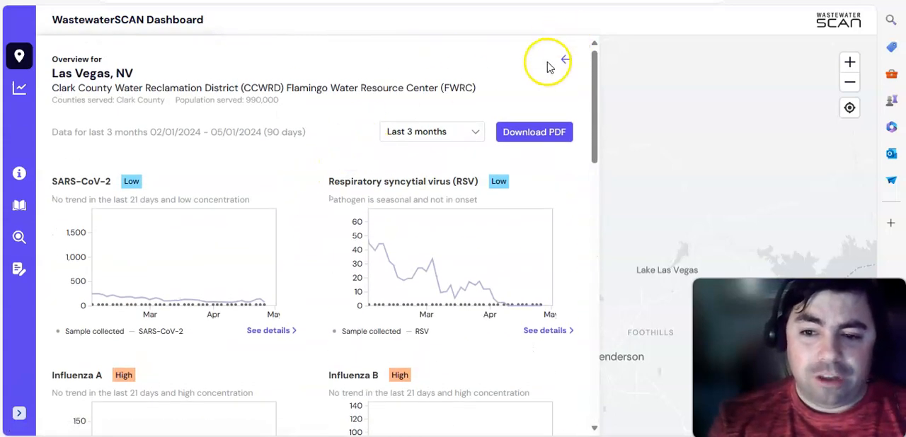
Step: Close the Las Vegas details, pan to Minnesota, and open the St. Cloud facility charts
left_click(564, 60)
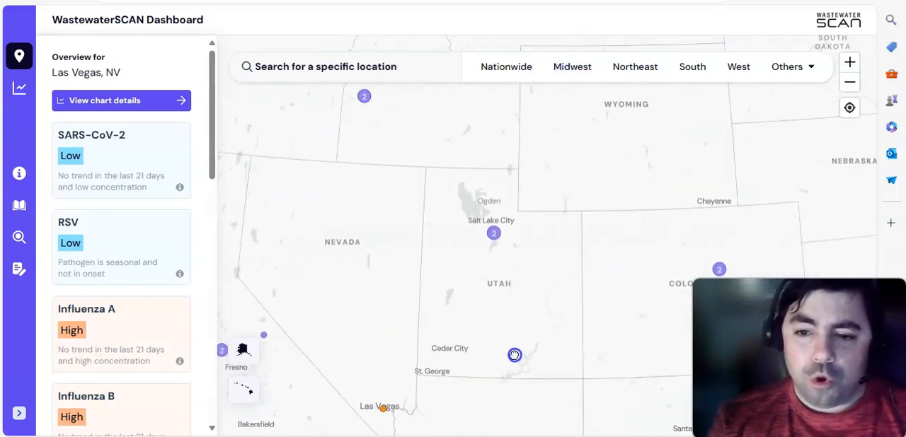
left_click_drag(515, 355, 397, 223)
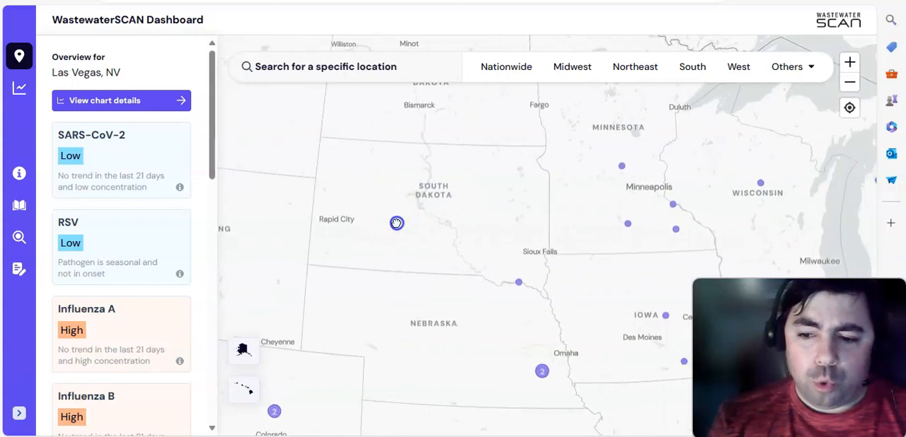
left_click_drag(396, 223, 292, 257)
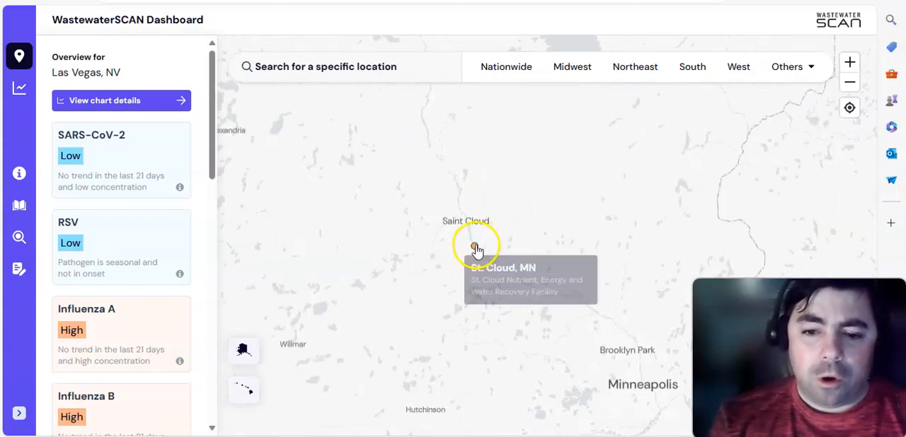
left_click(475, 248)
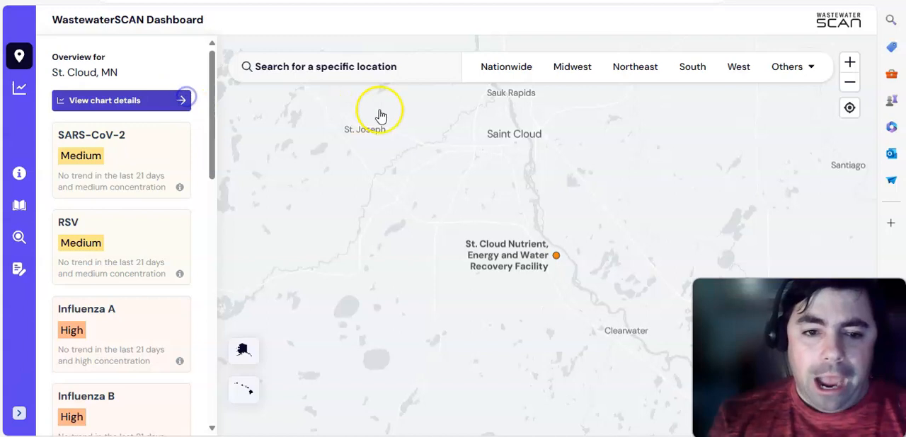
left_click(104, 100)
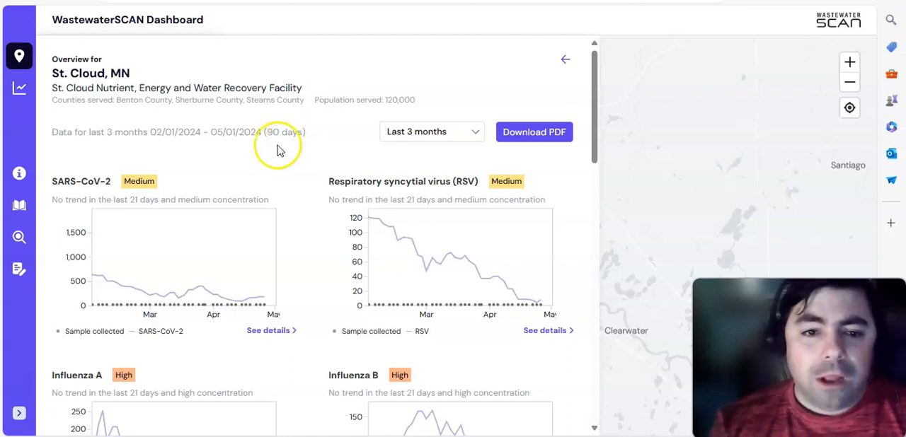
mouse_move(166, 320)
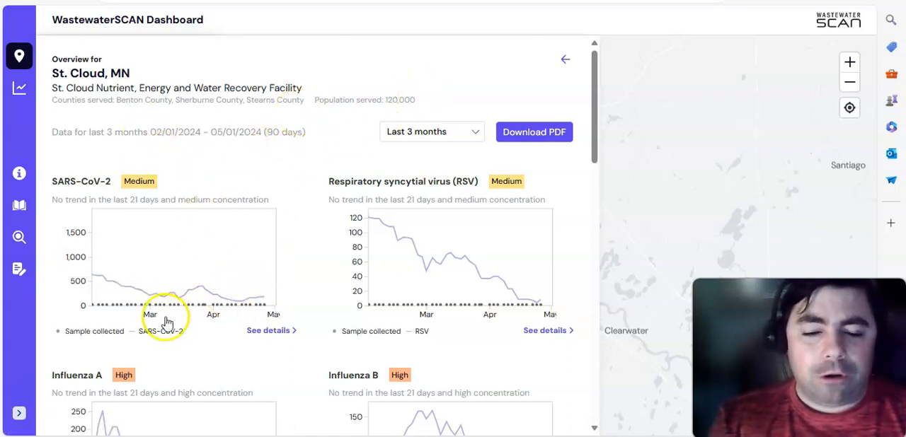
mouse_move(250, 297)
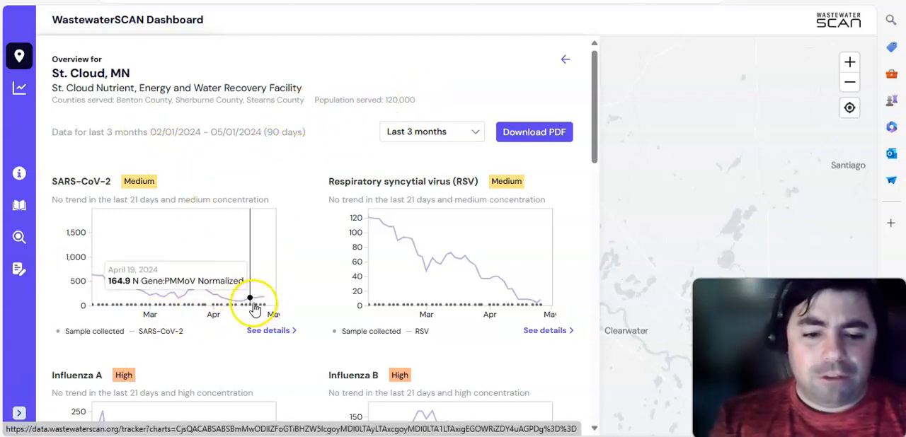
mouse_move(259, 297)
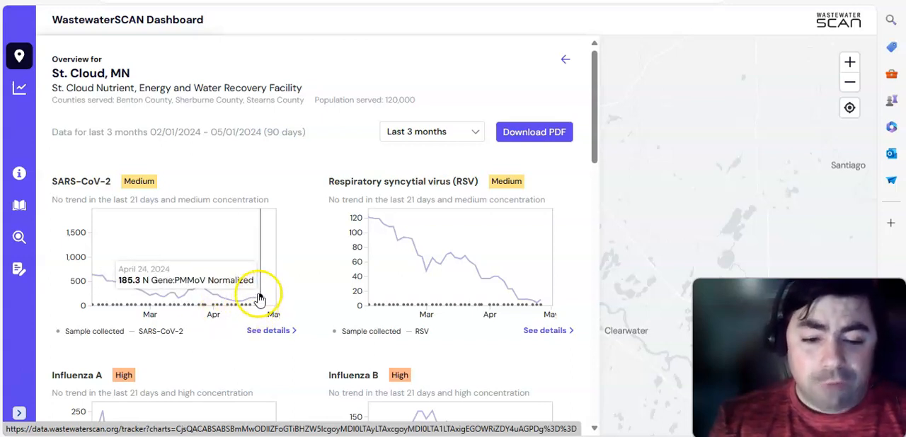
Step: Scroll through St. Cloud, MN's SARS-CoV-2, RSV, influenza and norovirus charts down to Rotavirus
scroll("down", 3)
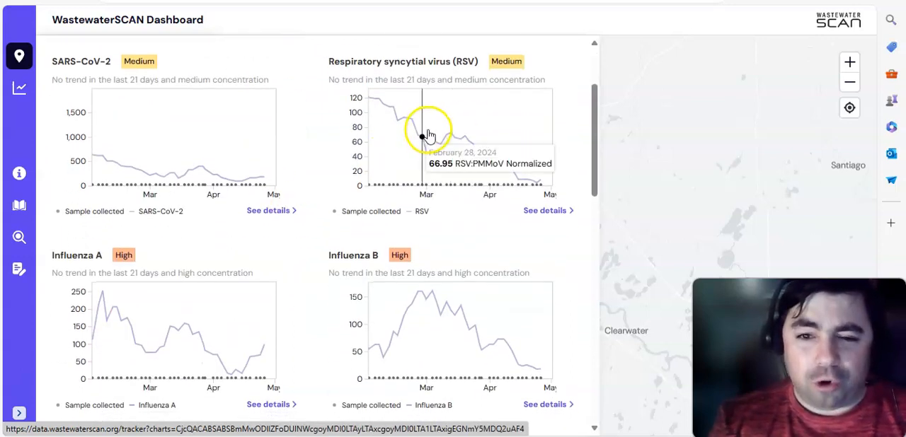
mouse_move(545, 196)
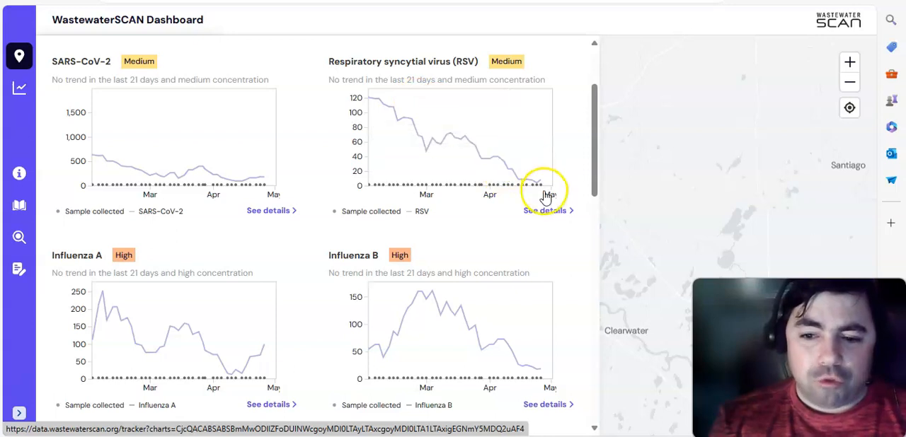
scroll("down", 3)
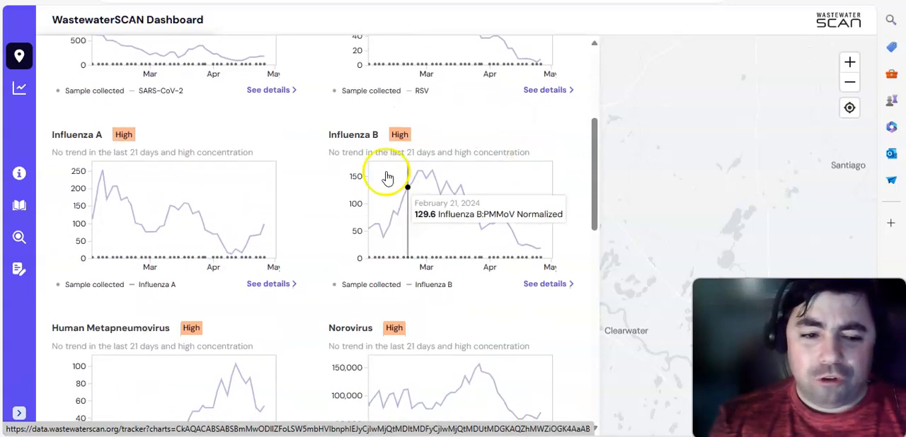
mouse_move(244, 255)
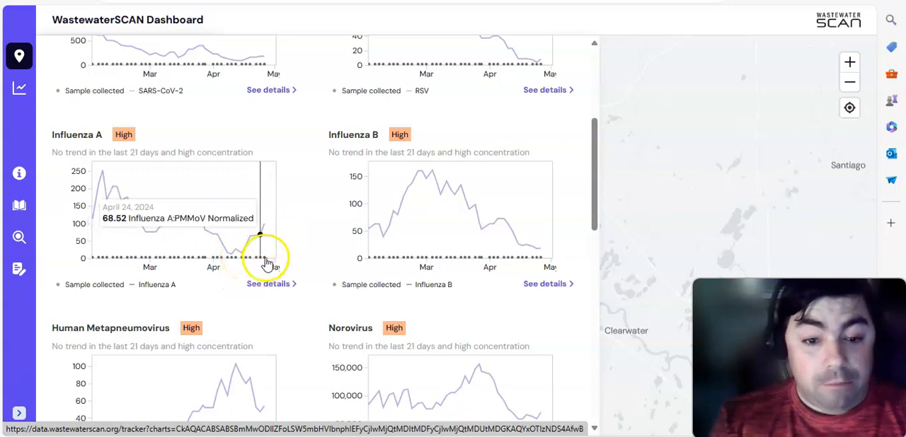
scroll("down", 3)
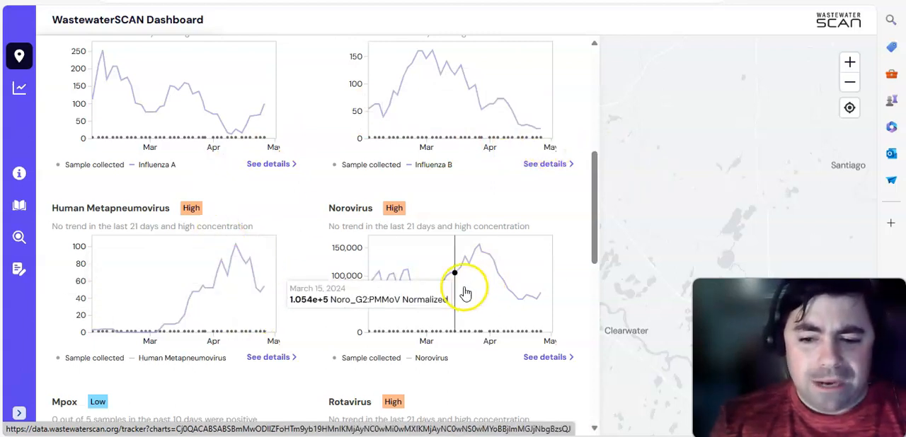
mouse_move(537, 299)
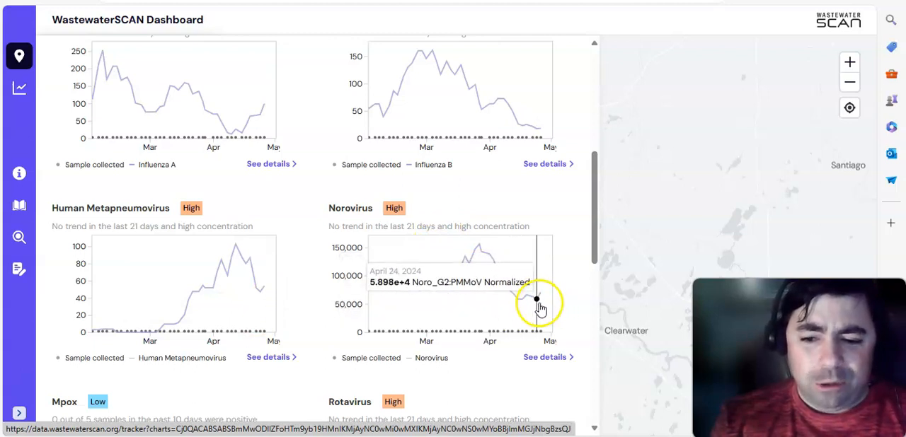
scroll("down", 3)
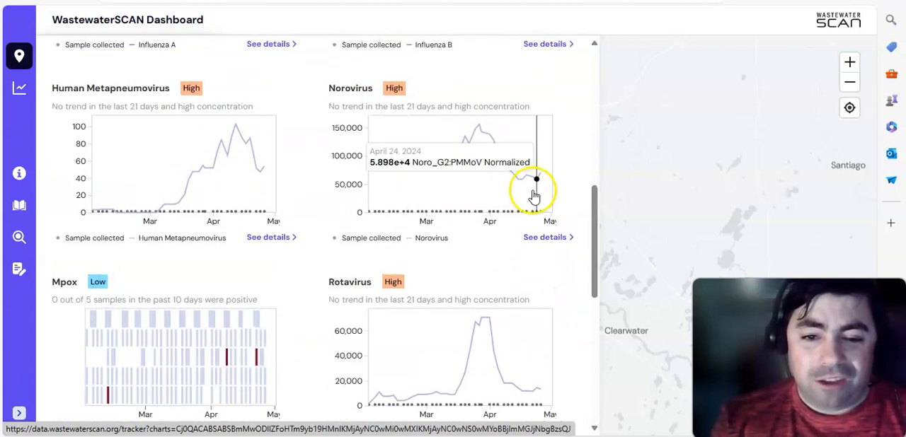
scroll("down", 3)
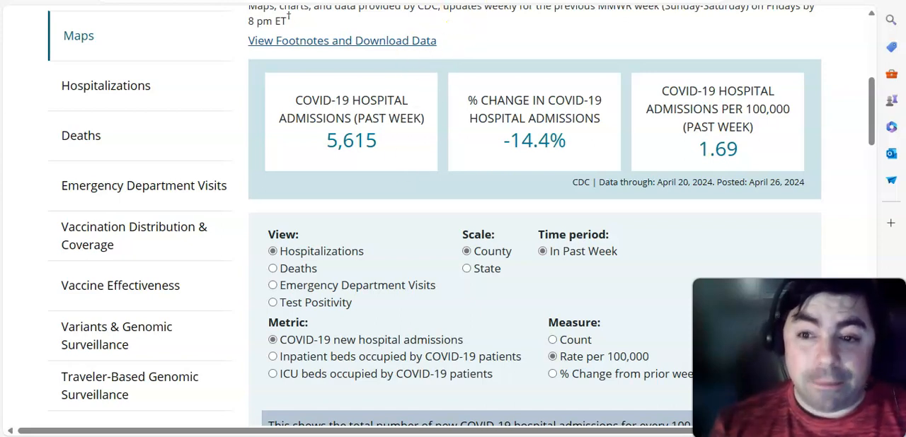
Step: Open the CDC variant proportions chart showing KP.2 at 24.9% and JN.1 at 22.0%
left_click(116, 335)
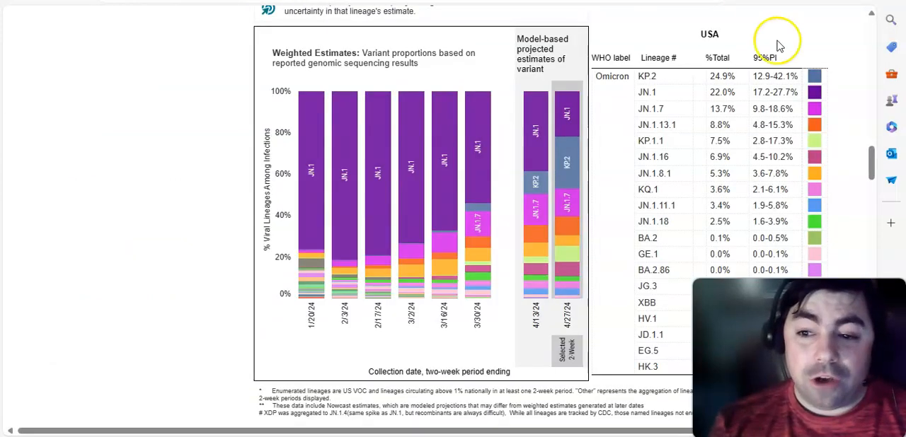
mouse_move(701, 39)
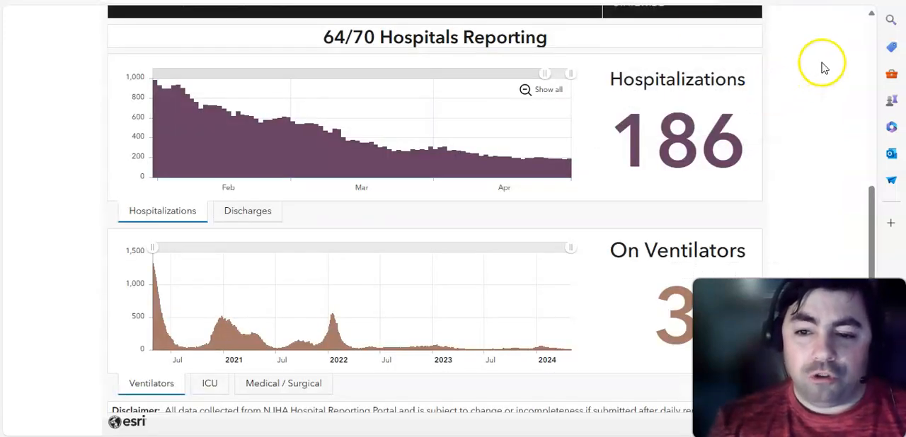
Step: Review the statewide census of 186 hospitalizations and switch the chart to hospital discharges
scroll("down", 3)
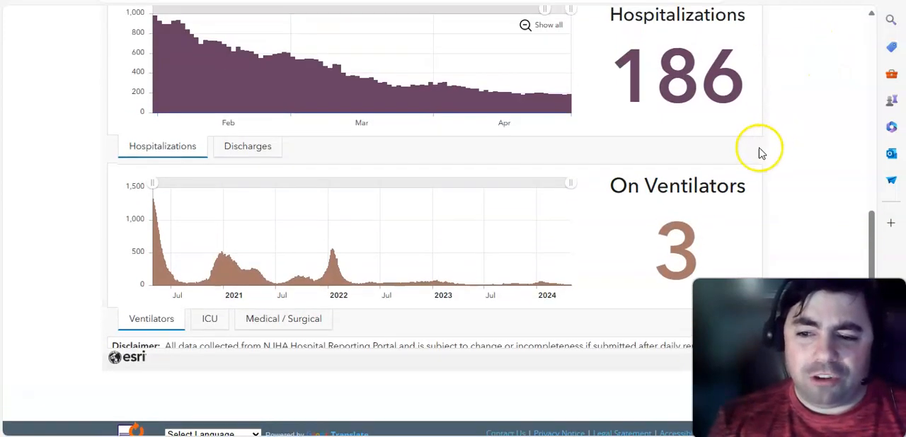
left_click(209, 318)
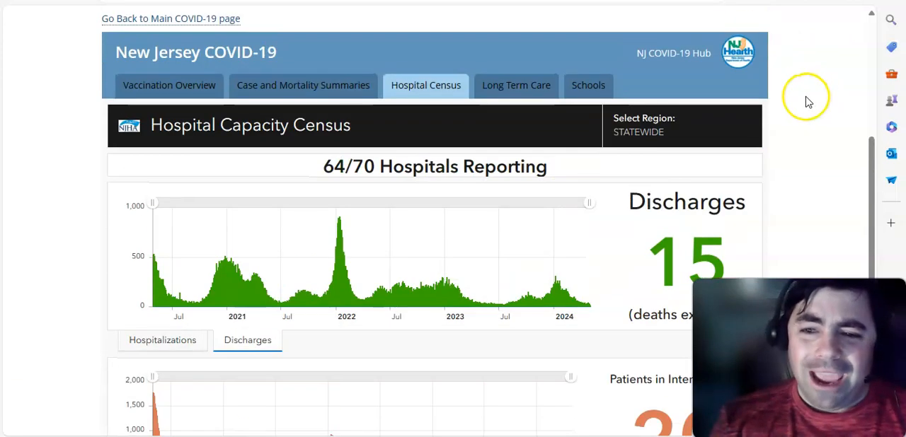
mouse_move(178, 272)
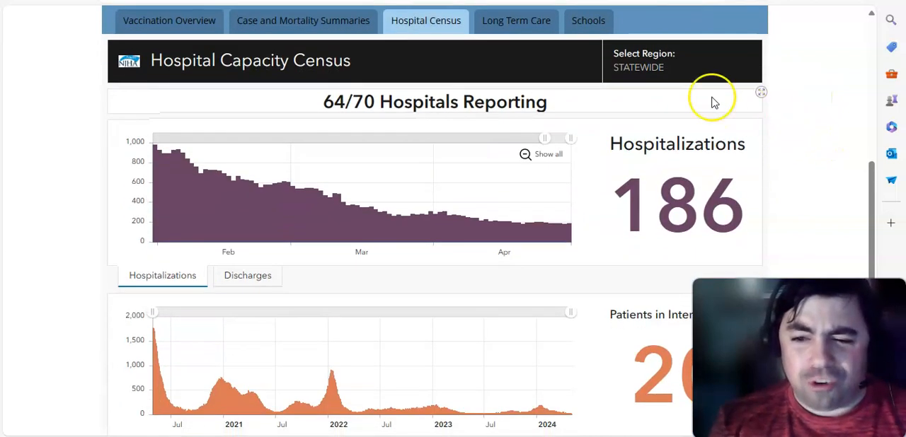
mouse_move(713, 101)
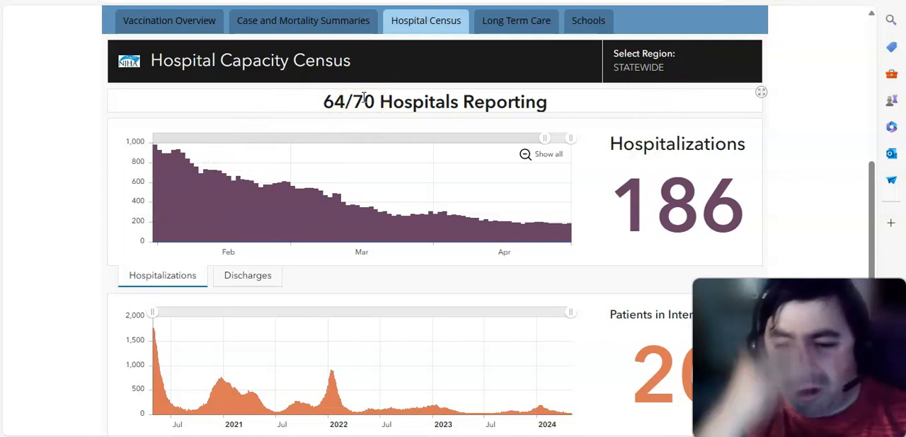
mouse_move(545, 136)
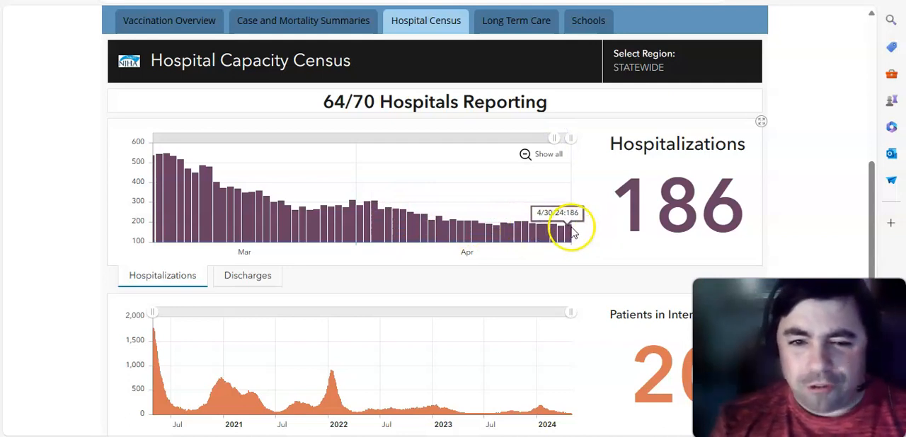
mouse_move(387, 101)
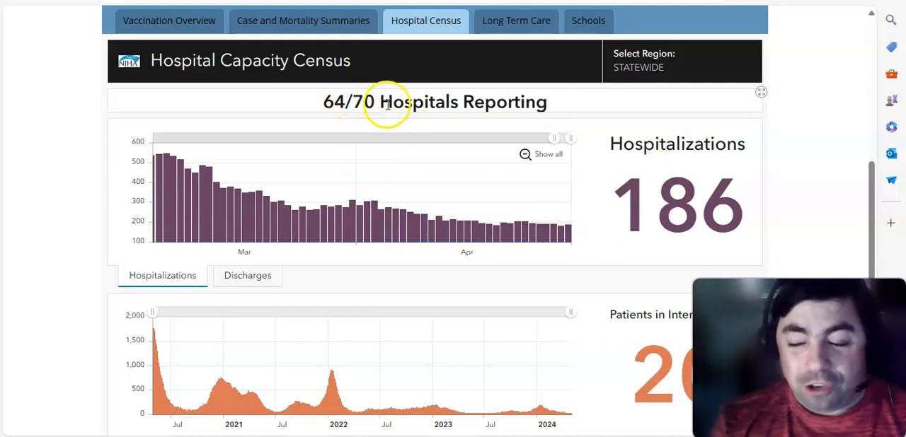
mouse_move(733, 195)
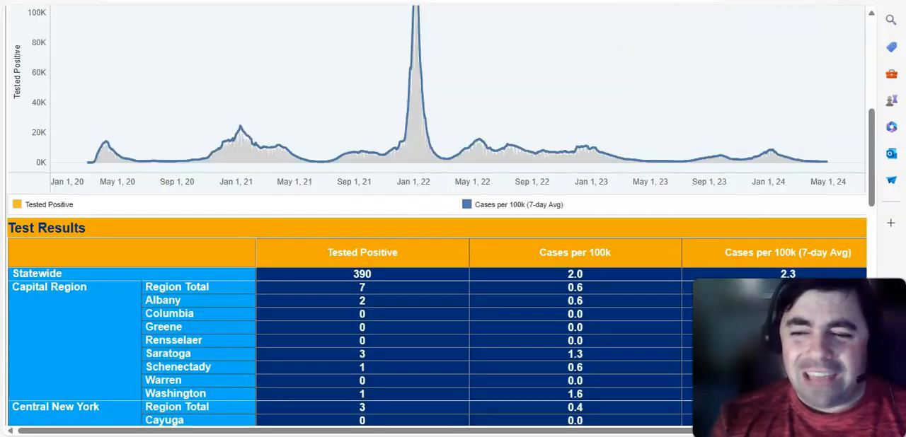
mouse_move(476, 73)
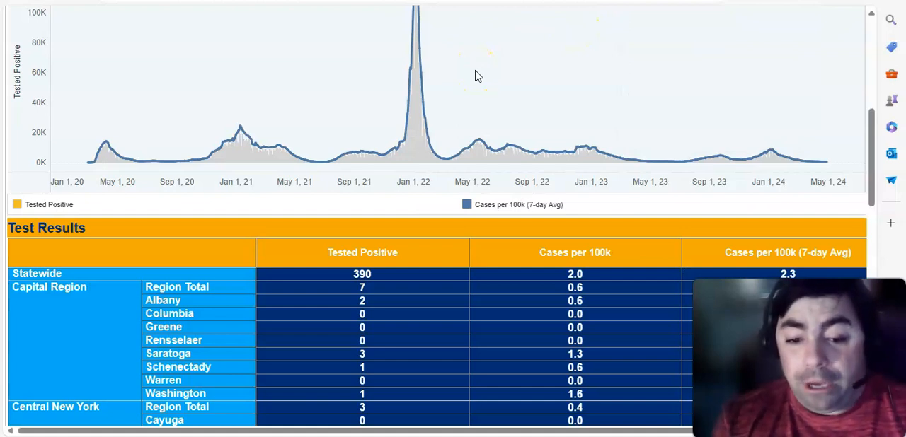
mouse_move(368, 67)
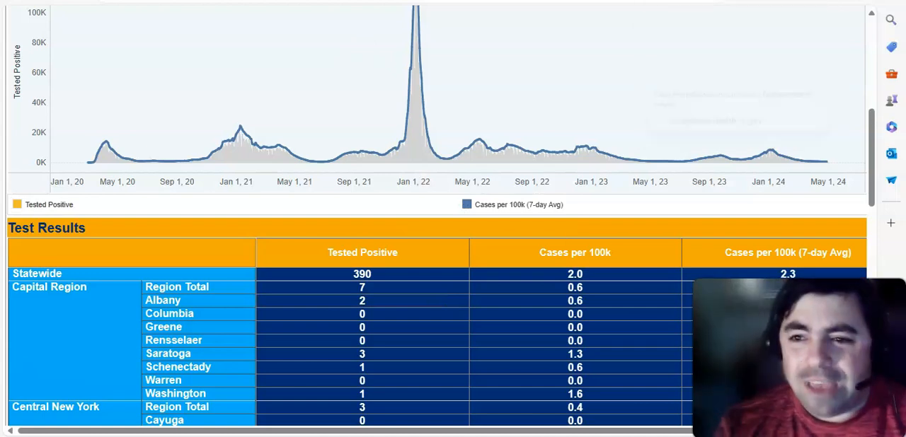
Step: Scroll to the statewide hospitalization chart showing 2.33 per 100k on April 22, 2024
scroll("down", 3)
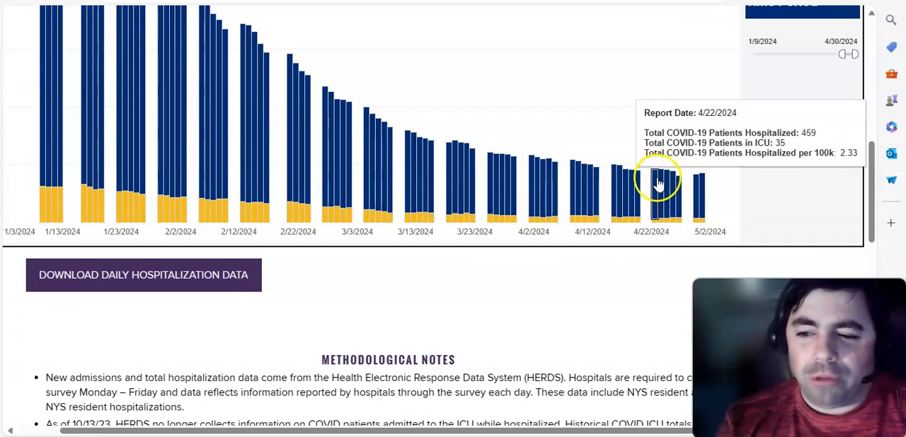
mouse_move(700, 184)
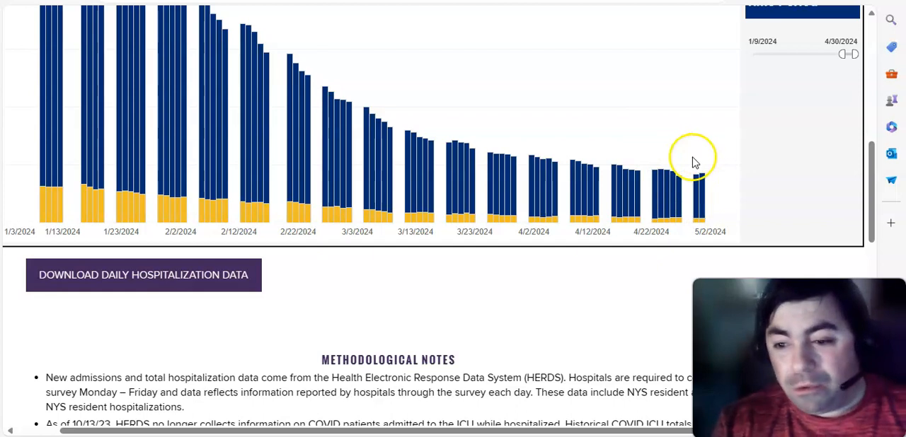
mouse_move(690, 191)
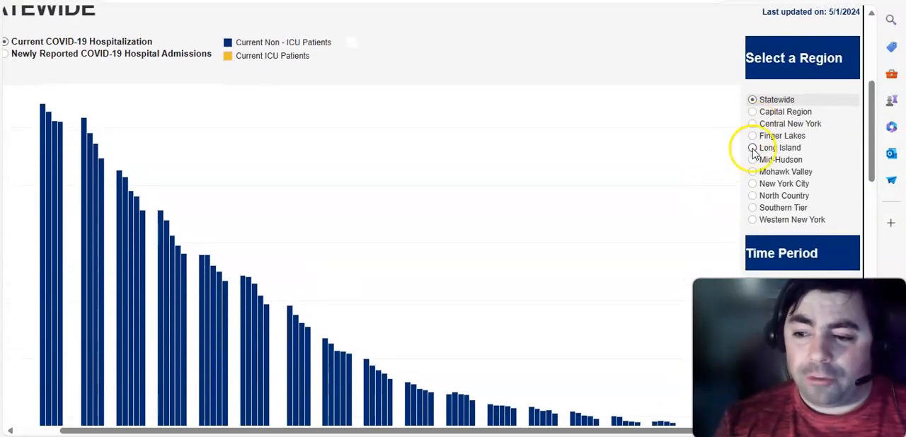
Step: Select New York City and narrow the time period to 1/29/2024 through 4/30/2024
left_click(752, 183)
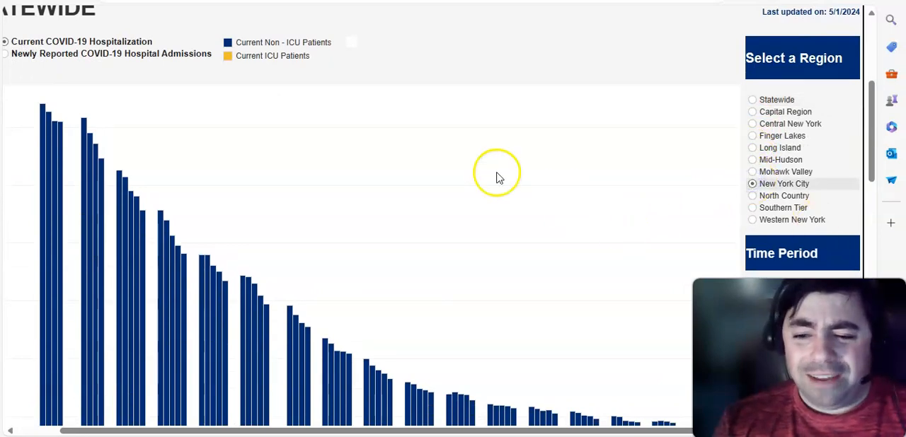
scroll("down", 3)
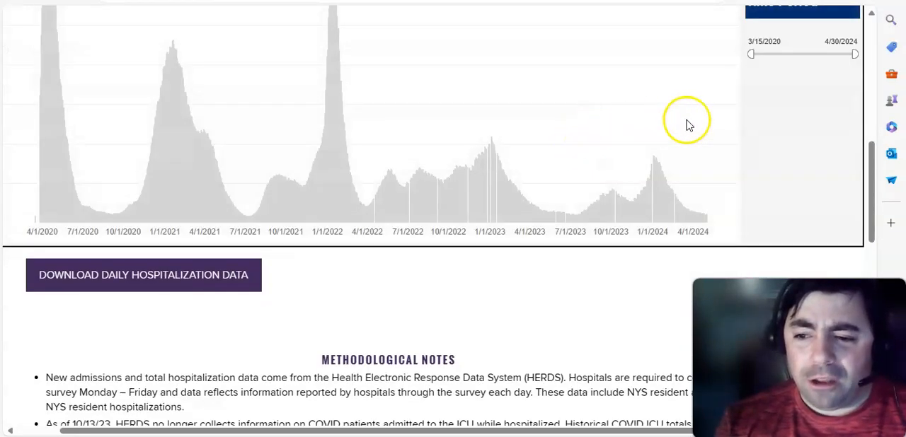
left_click_drag(750, 54, 840, 58)
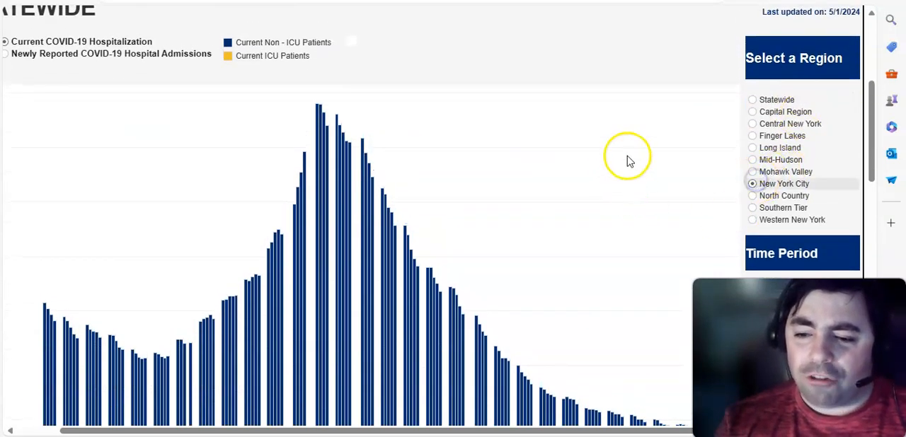
scroll("down", 3)
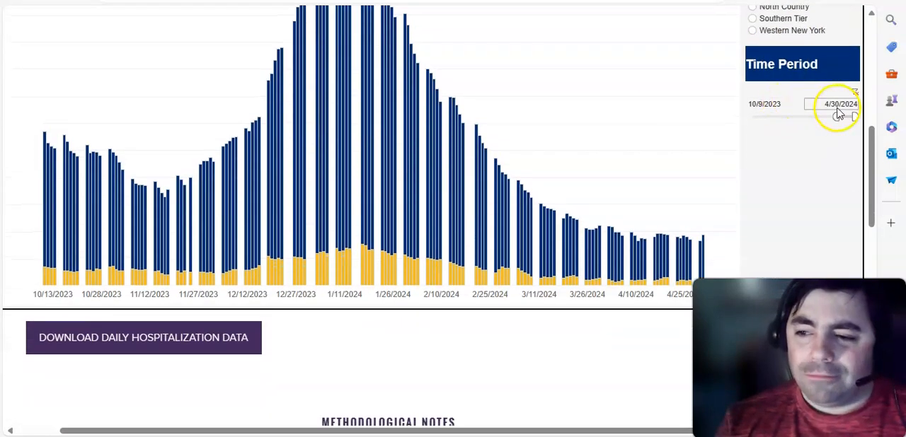
left_click_drag(807, 104, 838, 104)
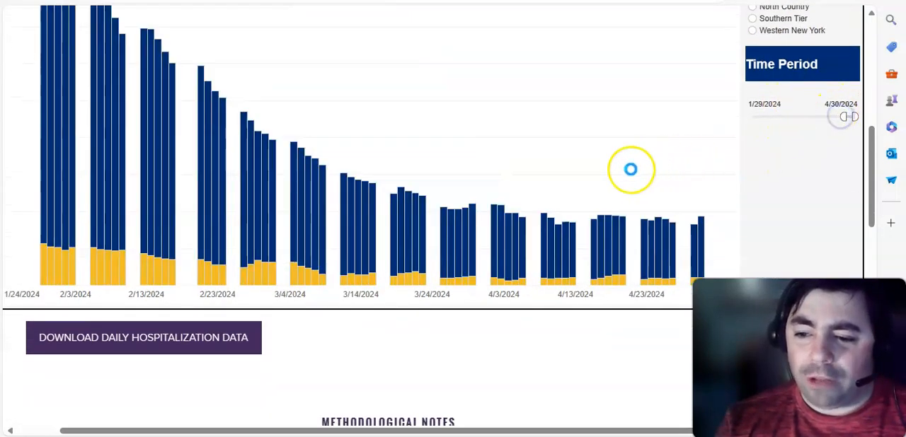
mouse_move(676, 230)
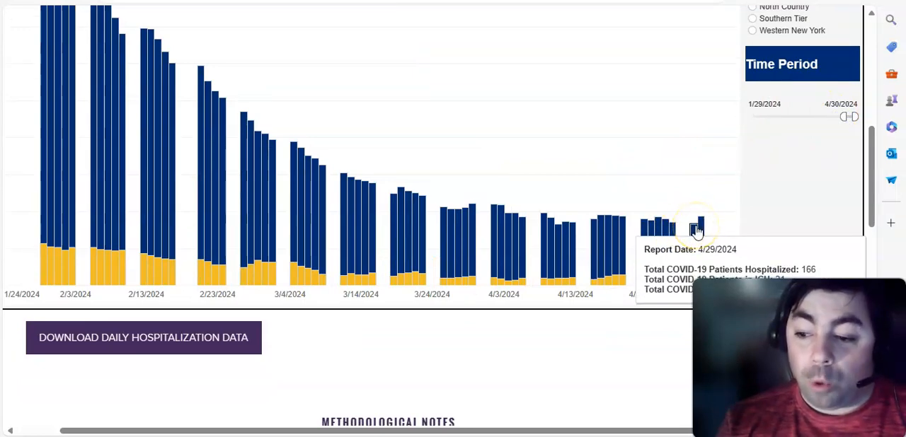
scroll("down", 3)
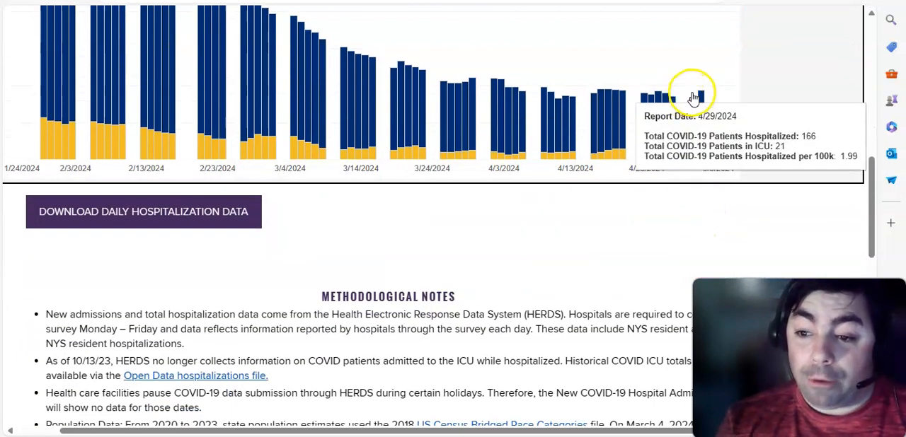
mouse_move(653, 97)
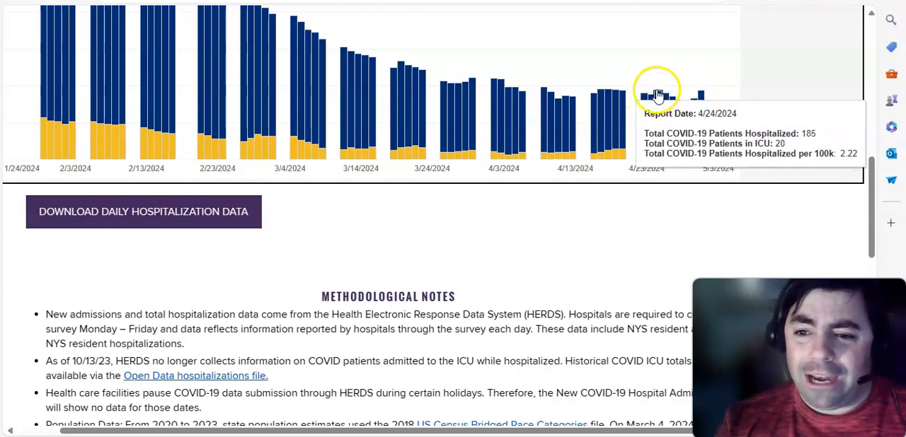
mouse_move(601, 99)
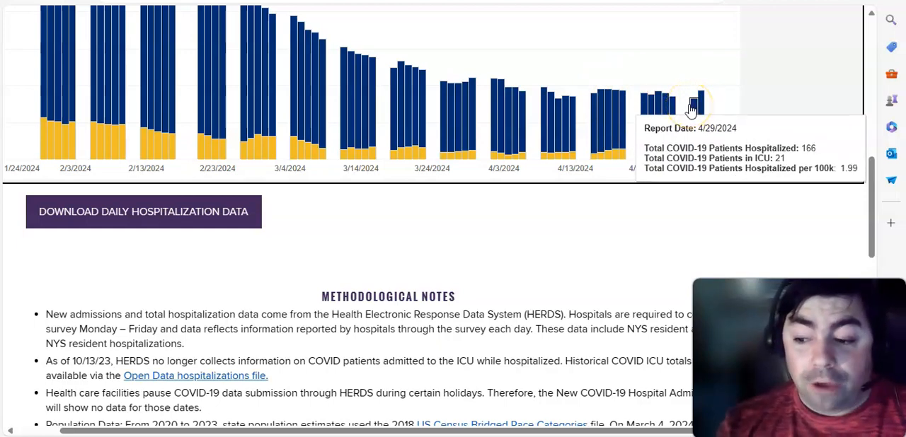
mouse_move(701, 103)
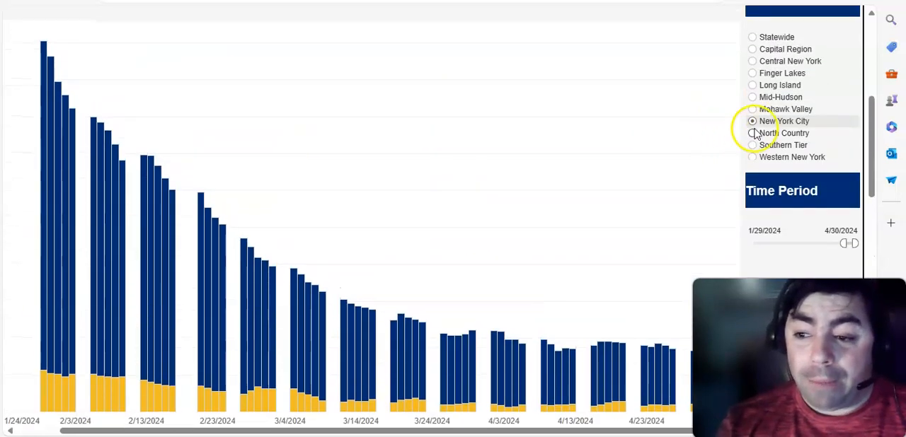
Step: Select Long Island and view its chart: 52 hospitalized, 2 in ICU on 4/30/2024
left_click(751, 85)
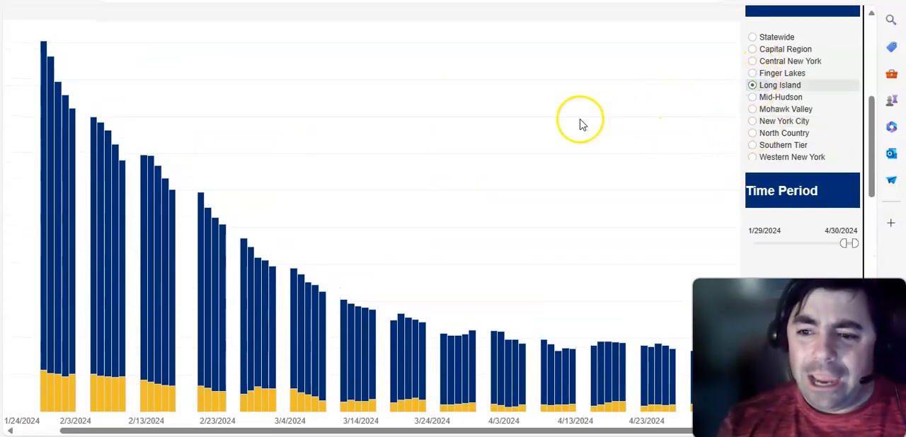
scroll("down", 3)
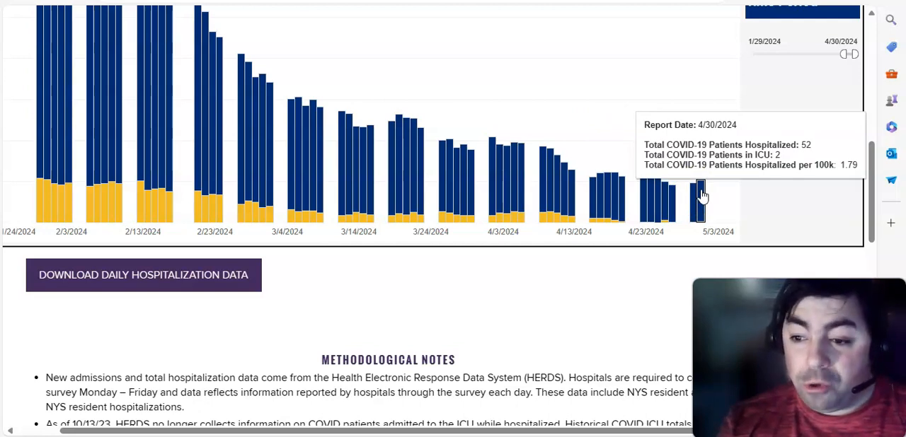
mouse_move(547, 73)
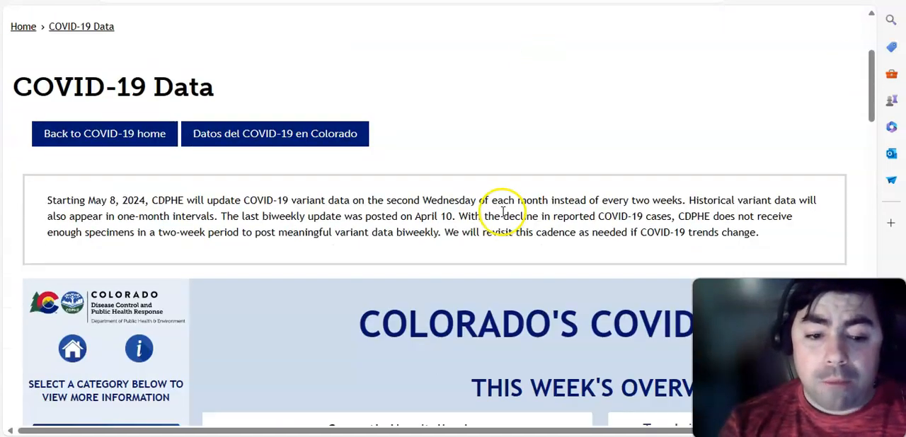
Step: Scroll to Colorado's weekly overview: 75 hospitalized, 3.5% sentinel positivity, 536 cases
scroll("down", 3)
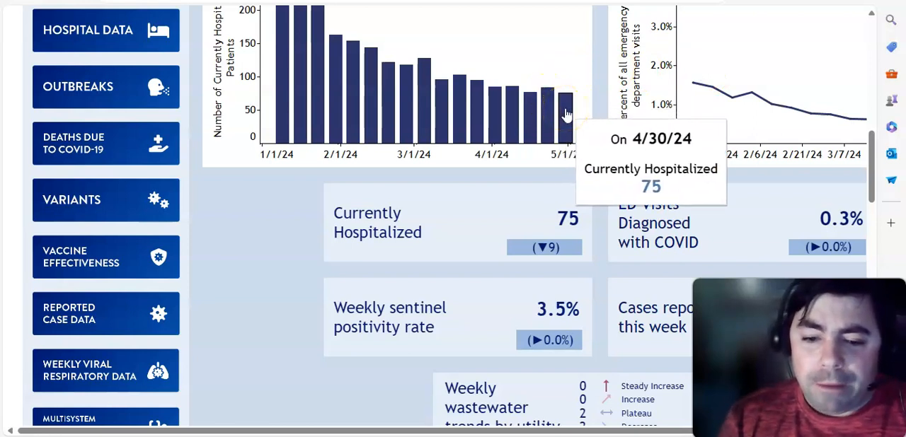
scroll("down", 3)
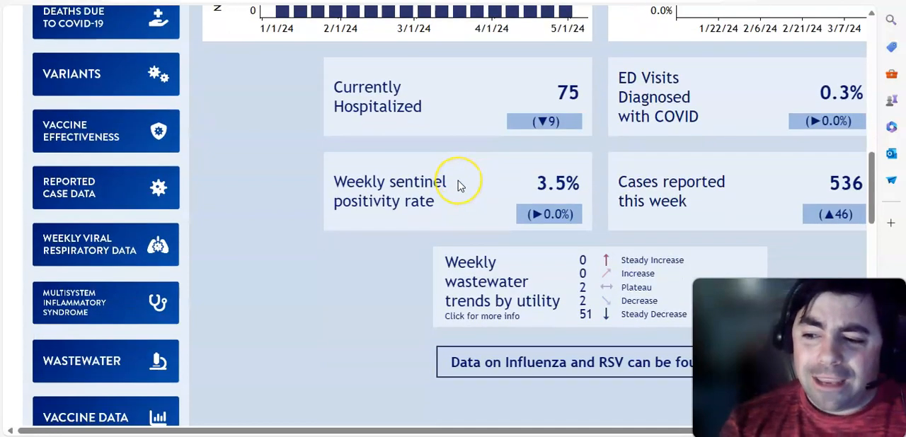